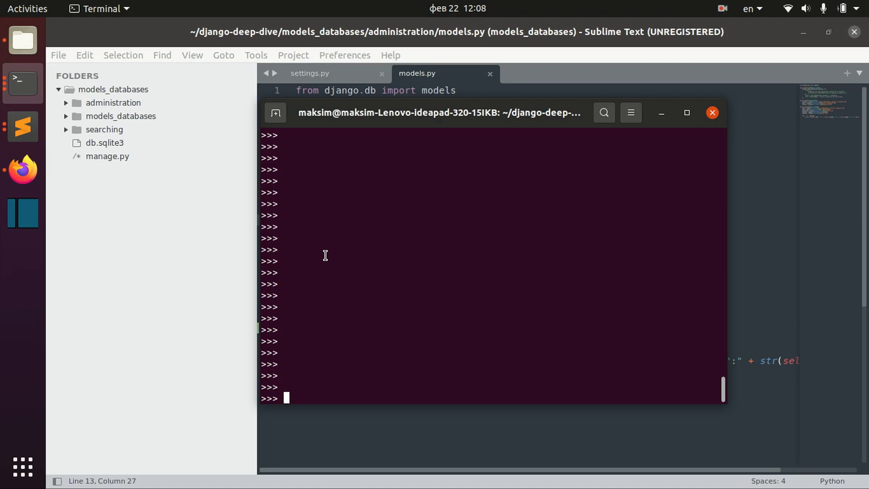
{"action": "mouse_move", "coordinate": [386, 203]}
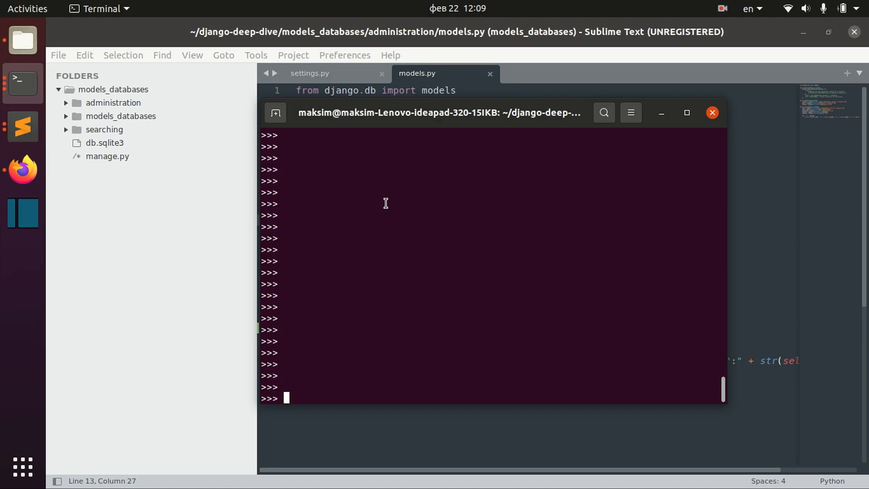
{"action": "mouse_move", "coordinate": [393, 117]}
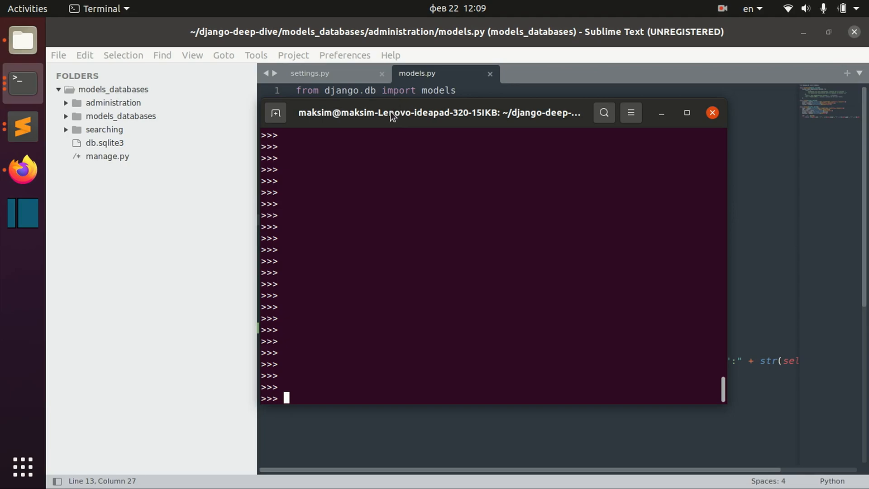
Raise the shell window and run 'from django.core.files import File' in the Python shell
{"action": "left_click_drag", "start_coordinate": [391, 113], "coordinate": [377, 89]}
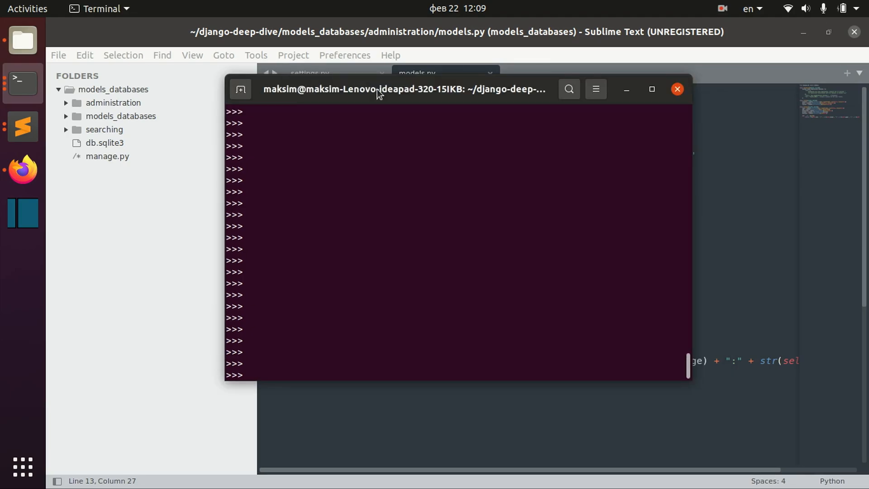
{"action": "type", "text": "from"}
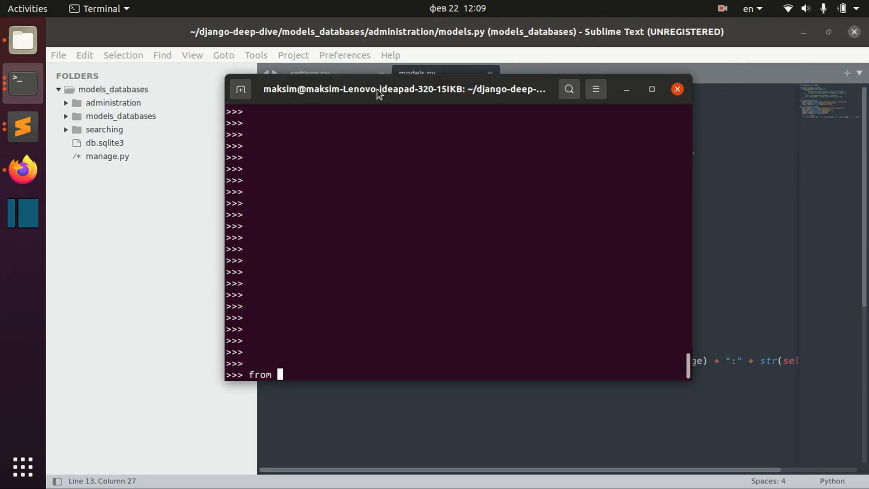
{"action": "type", "text": "django"}
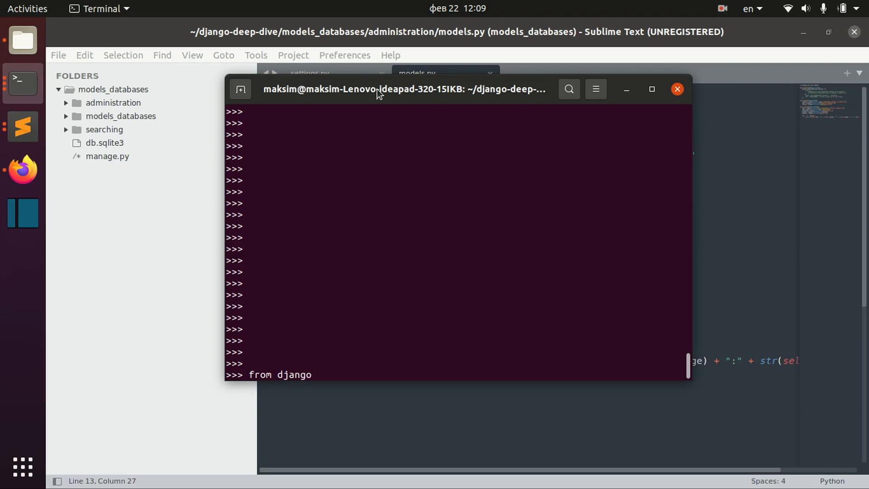
{"action": "type", "text": ".core."}
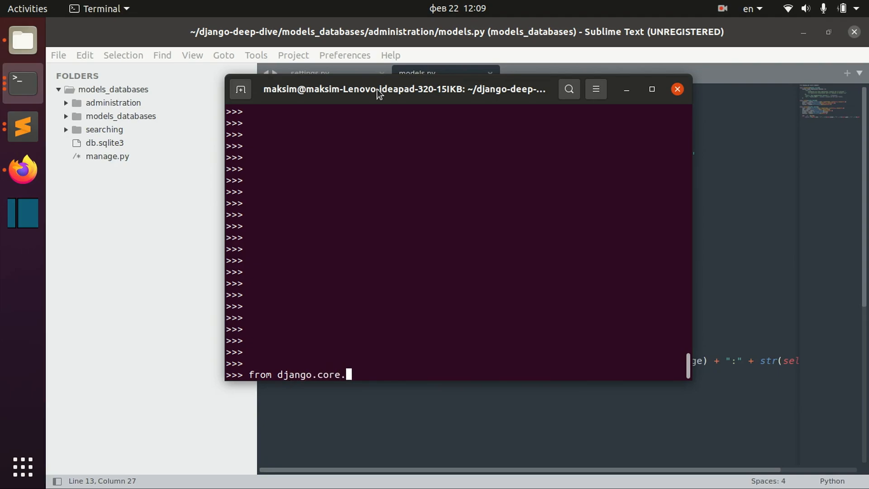
{"action": "type", "text": "files i"}
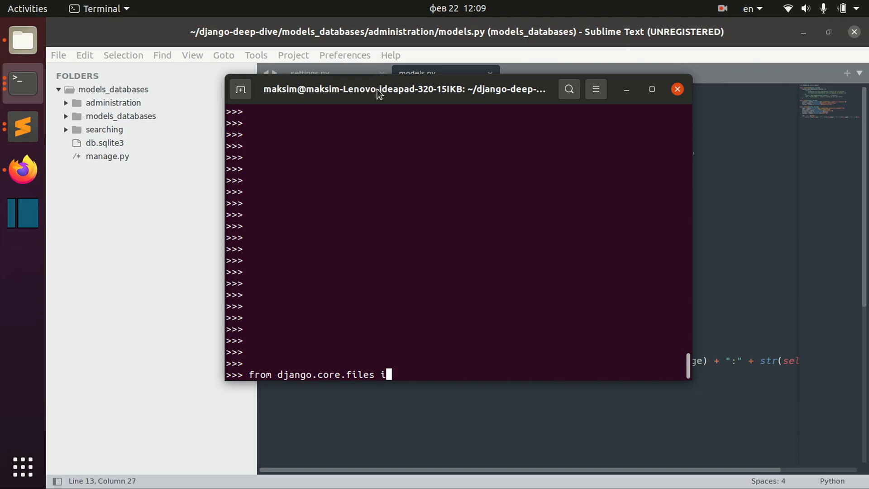
{"action": "type", "text": "mport Fi"}
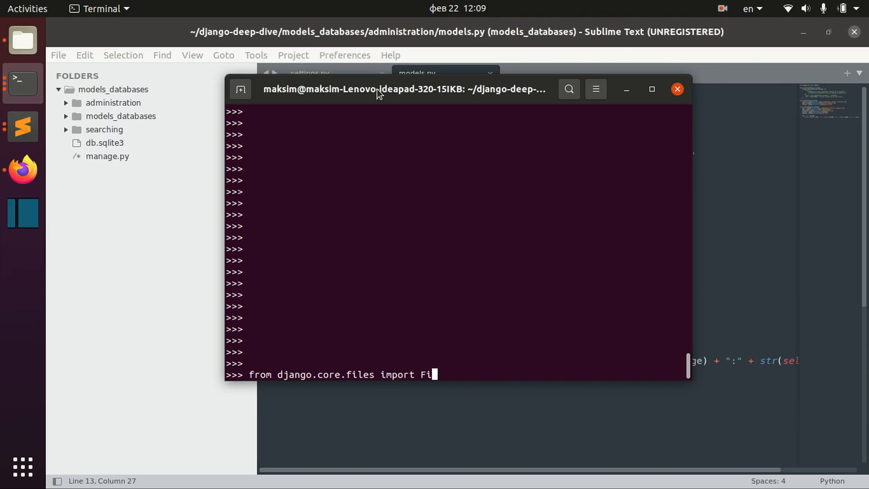
{"action": "type", "text": "le"}
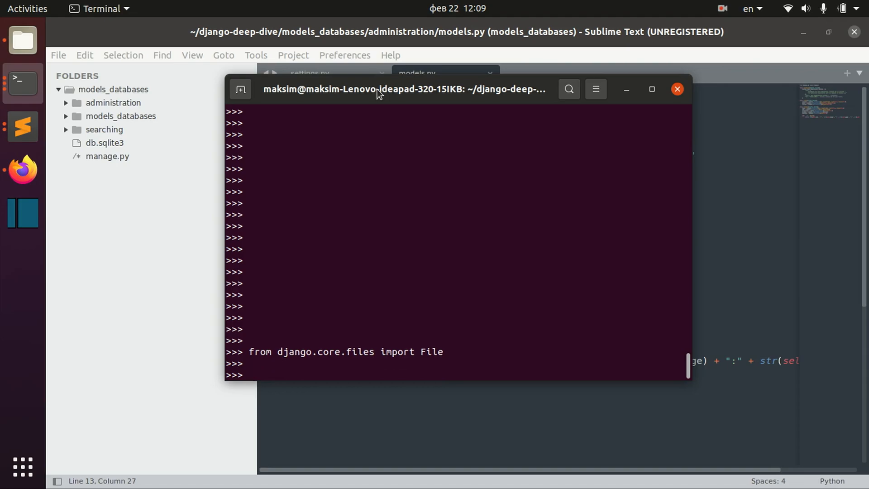
Open diploma.txt in write mode, assigning it to python_file
{"action": "type", "text": "python"}
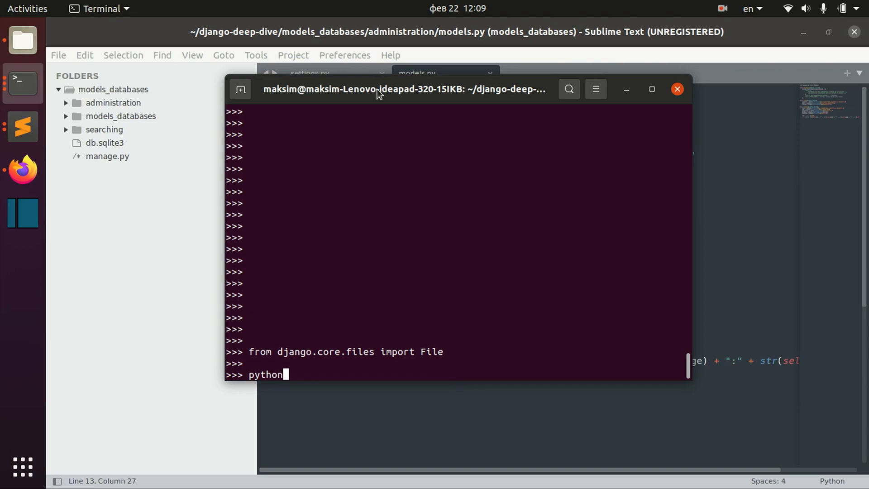
{"action": "type", "text": "_fil"}
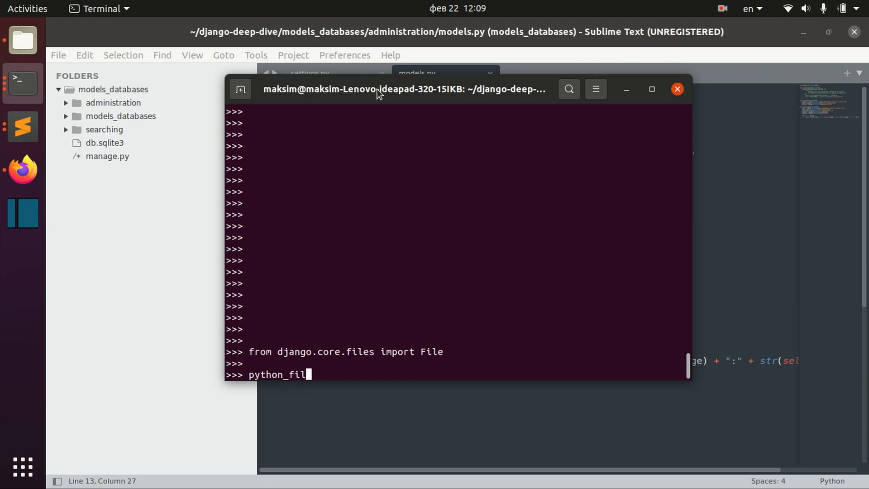
{"action": "type", "text": "e ="}
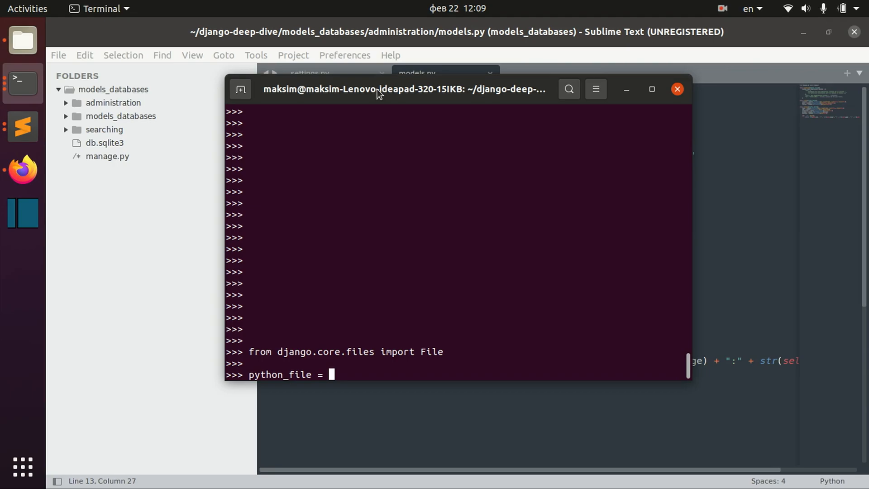
{"action": "type", "text": "open("}
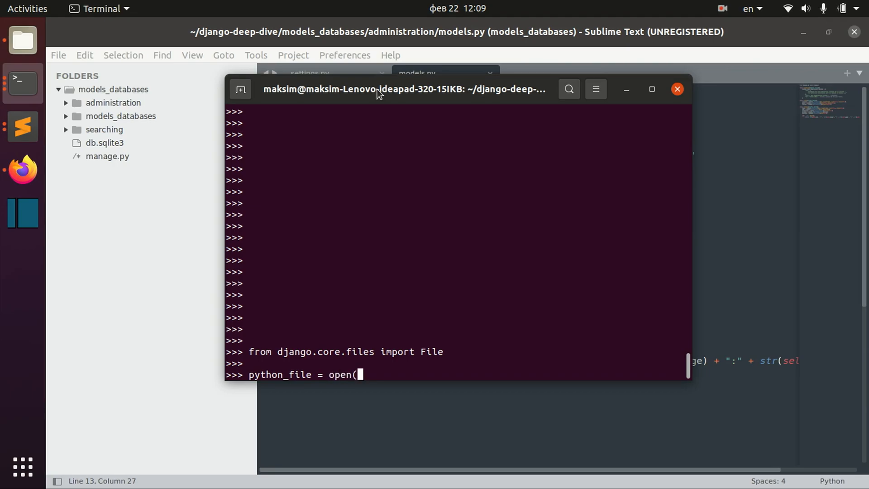
{"action": "type", "text": "'diploma"}
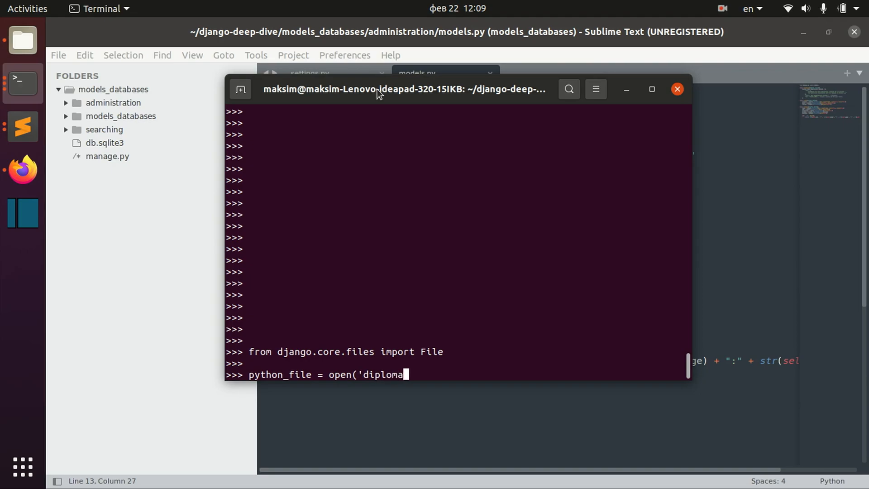
{"action": "type", "text": ".txt', '"}
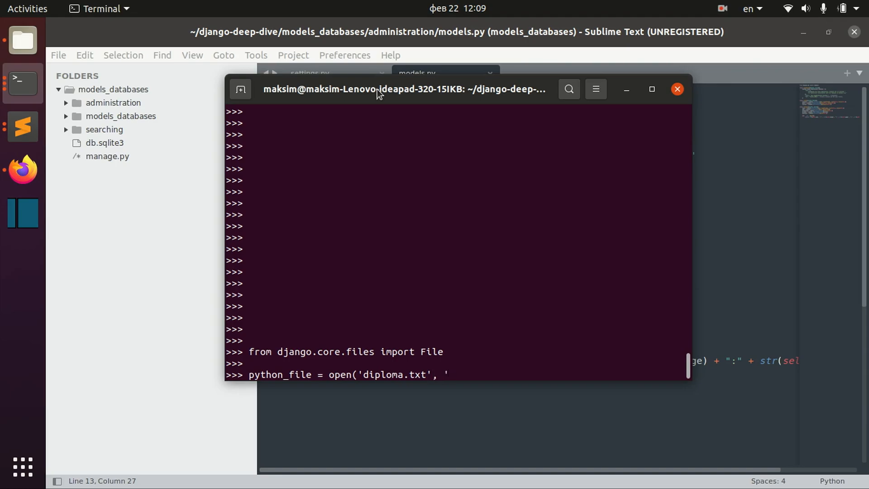
{"action": "type", "text": "w')"}
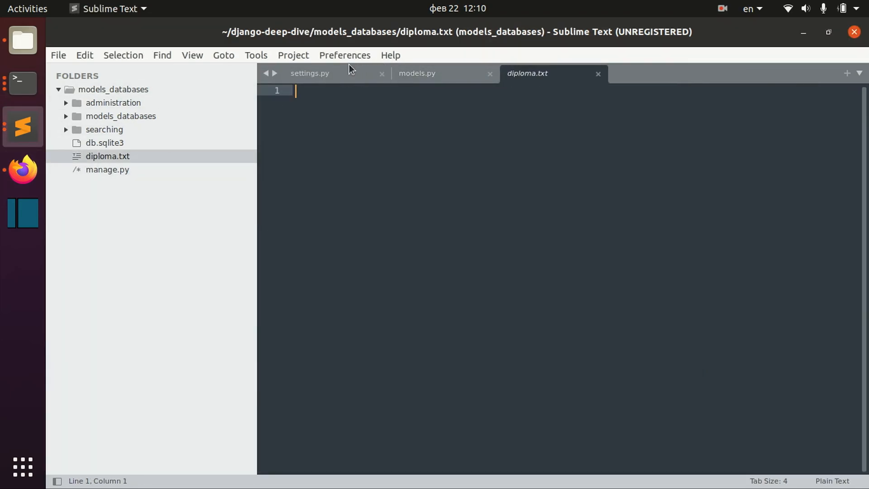
{"action": "mouse_move", "coordinate": [237, 100]}
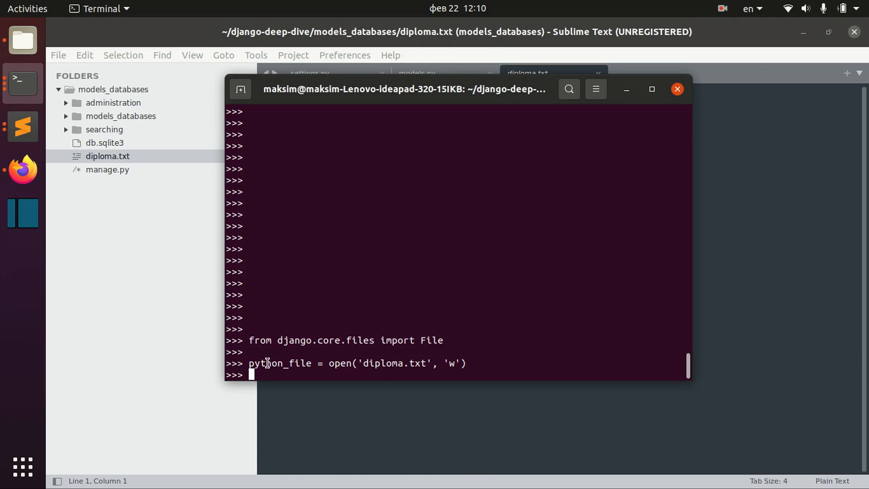
Confirm the empty diploma.txt exists, then create django_file = File(python_file)
{"action": "double_click", "coordinate": [280, 363]}
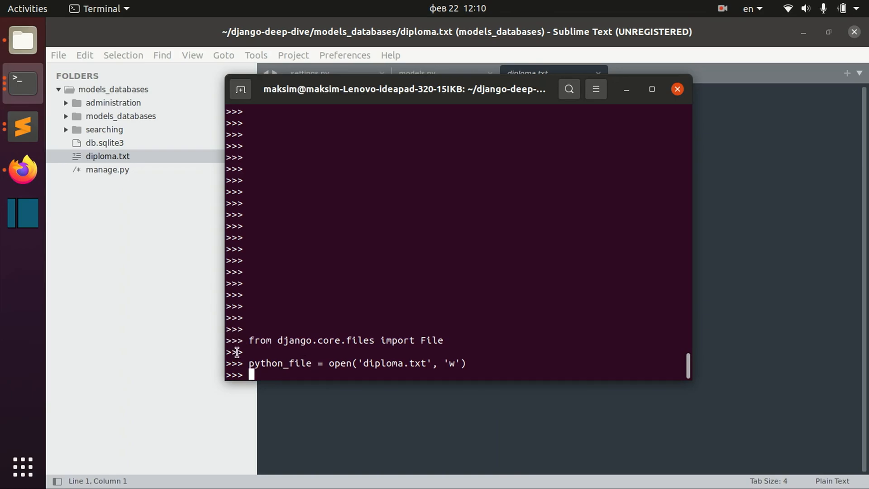
{"action": "type", "text": "djang"}
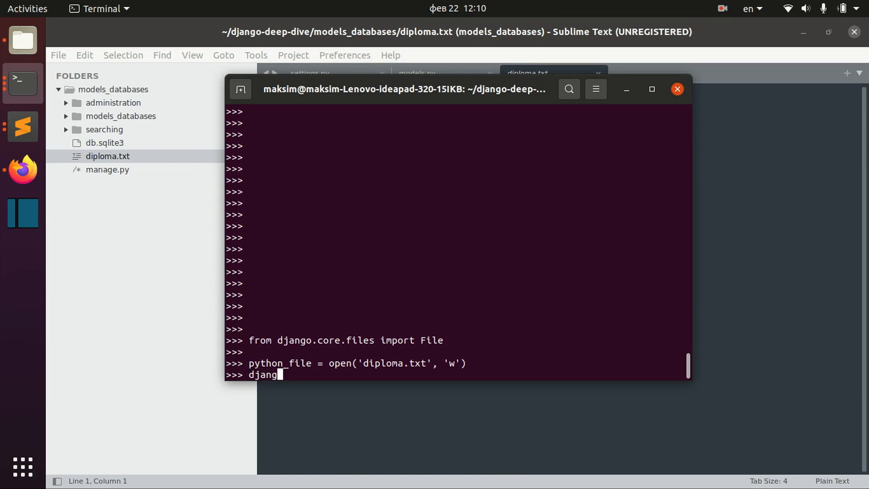
{"action": "type", "text": "o_file"}
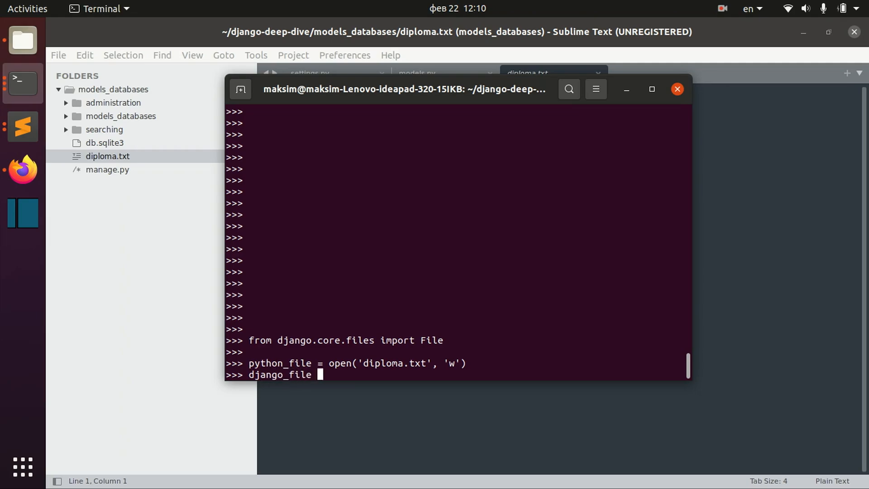
{"action": "type", "text": "= Fi"}
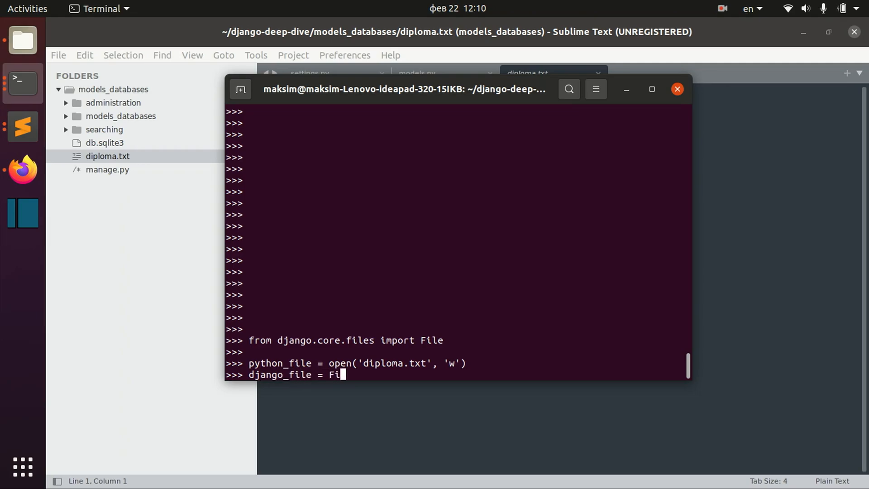
{"action": "type", "text": "le(python_file"}
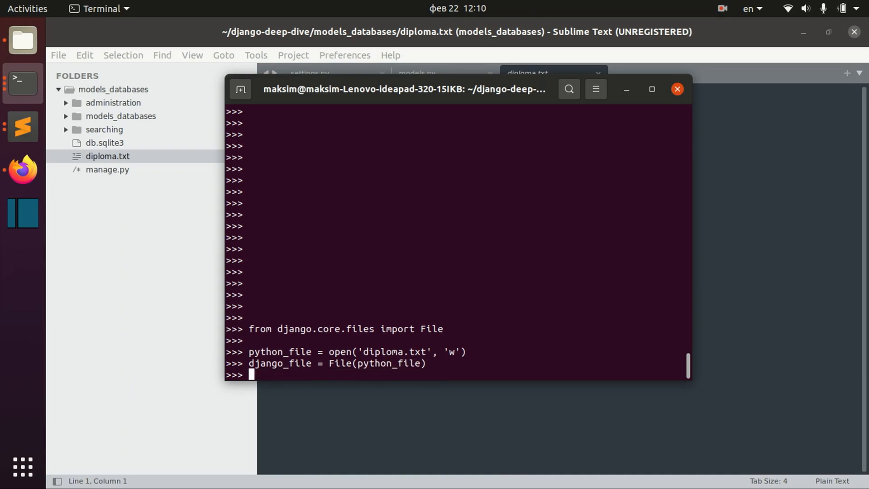
Write "Hello" into diploma.txt with django_file.write("Hello")
{"action": "type", "text": "django_file"}
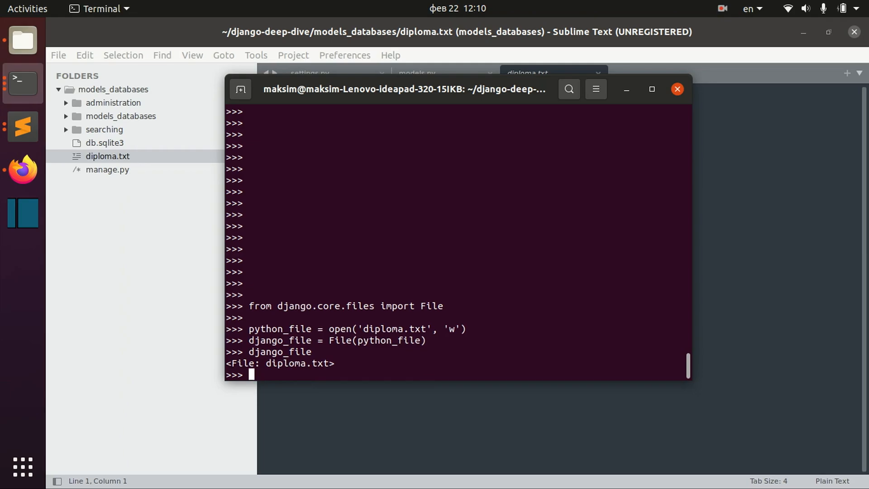
{"action": "type", "text": "django_file"}
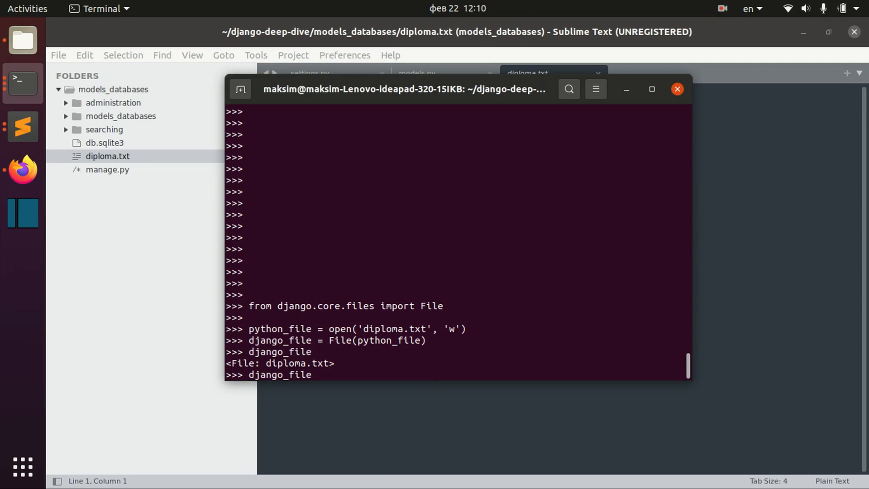
{"action": "type", "text": "."}
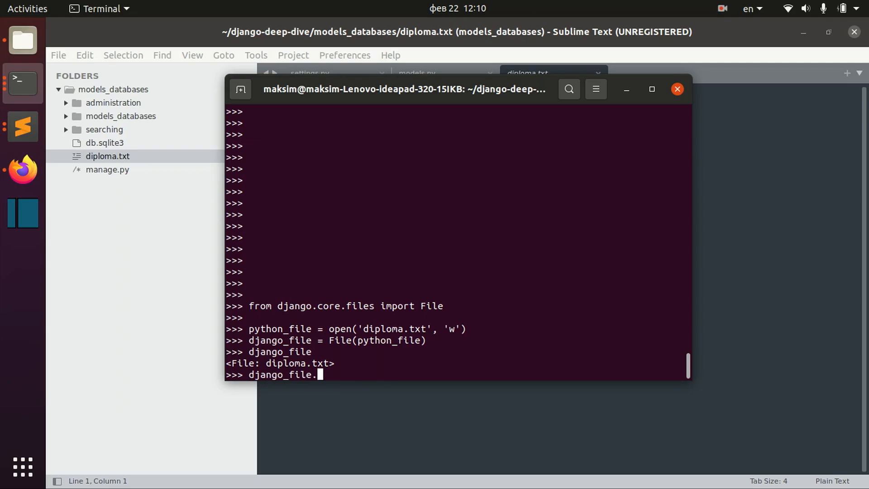
{"action": "type", "text": "write("}
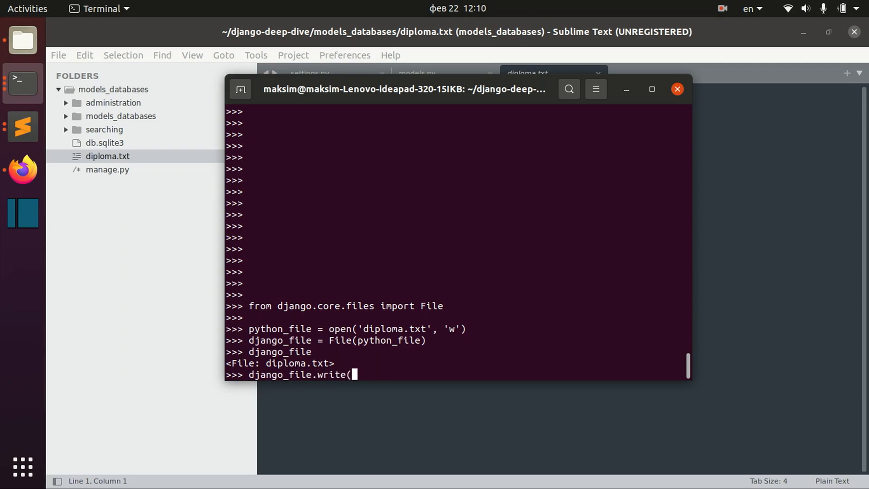
{"action": "type", "text": "\"Hello\""}
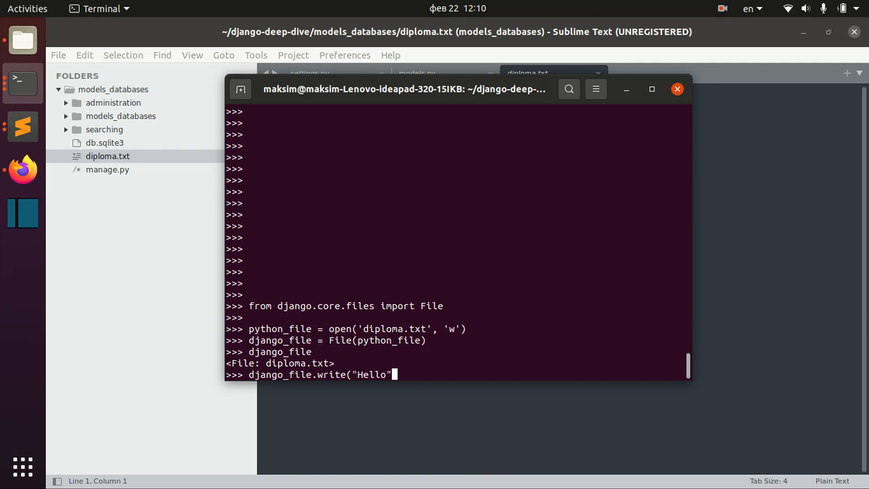
{"action": "key", "text": "Return"}
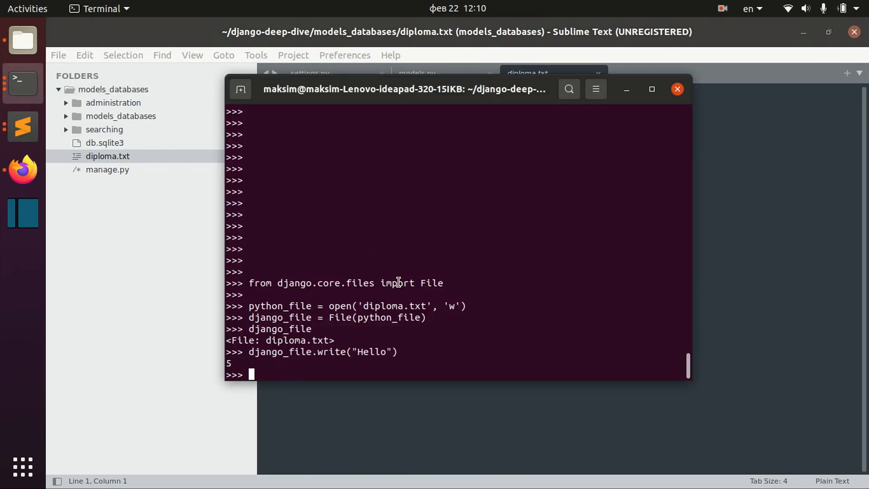
{"action": "mouse_move", "coordinate": [544, 405]}
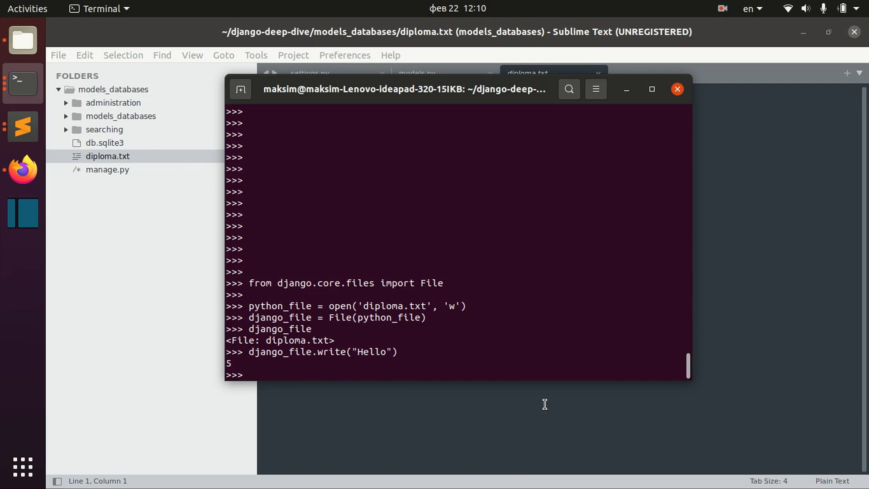
Write "Hello 2" through django_file, then close the file
{"action": "type", "text": "django_file.write(\"Hello 2\")"}
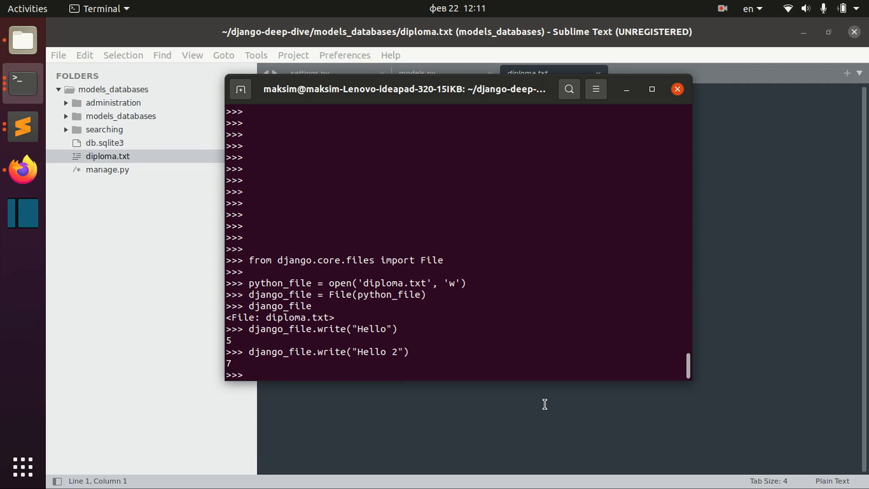
{"action": "type", "text": "django"}
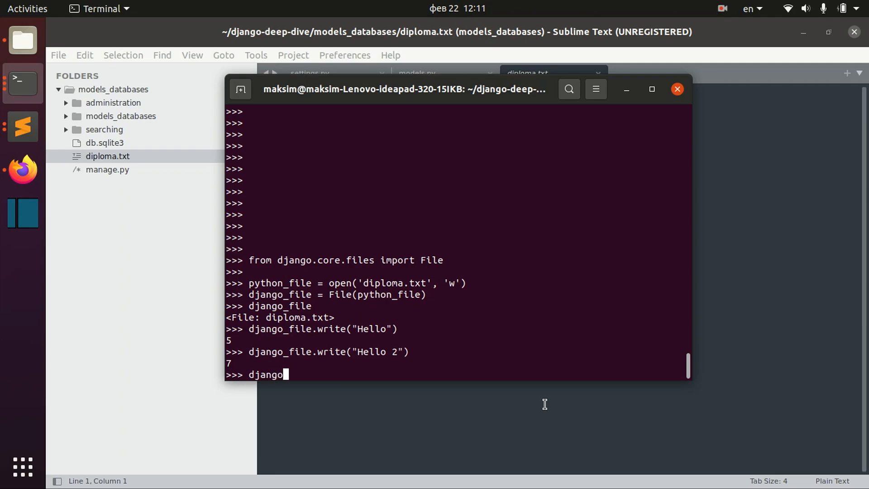
{"action": "type", "text": "_file.clos"}
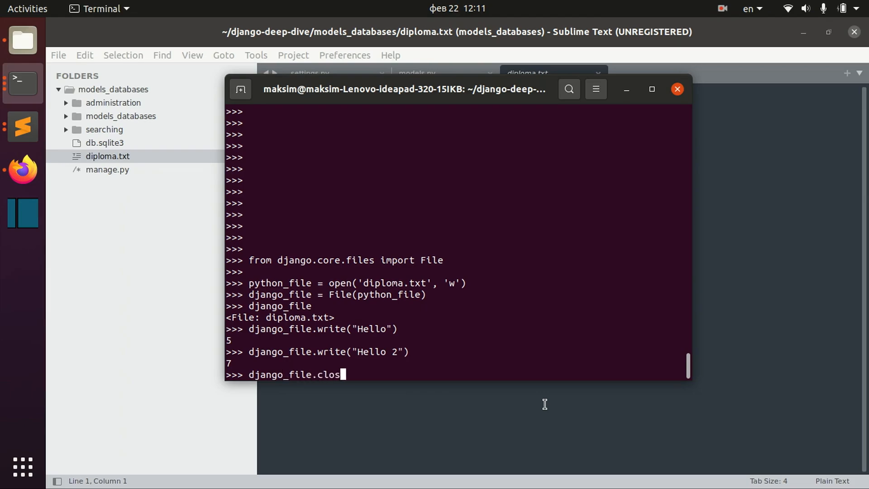
{"action": "type", "text": "e()"}
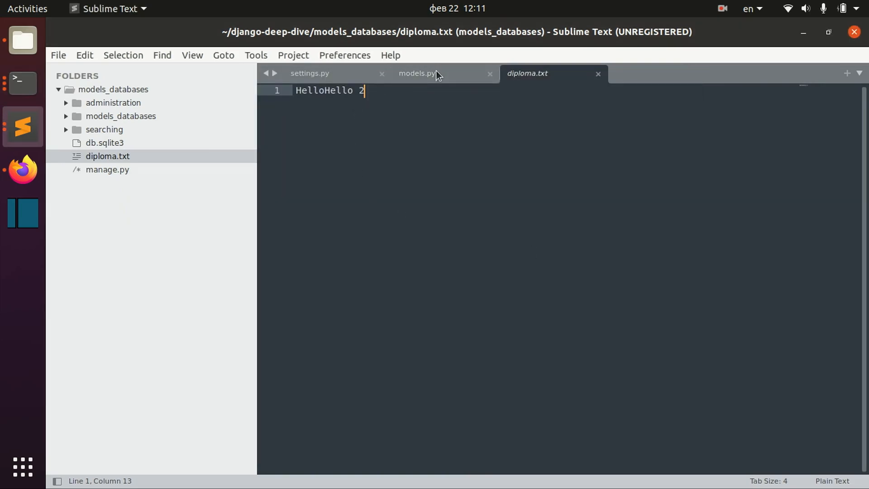
Review the Student model's diploma FileField in models.py, then return to the shell
{"action": "left_click", "coordinate": [417, 73]}
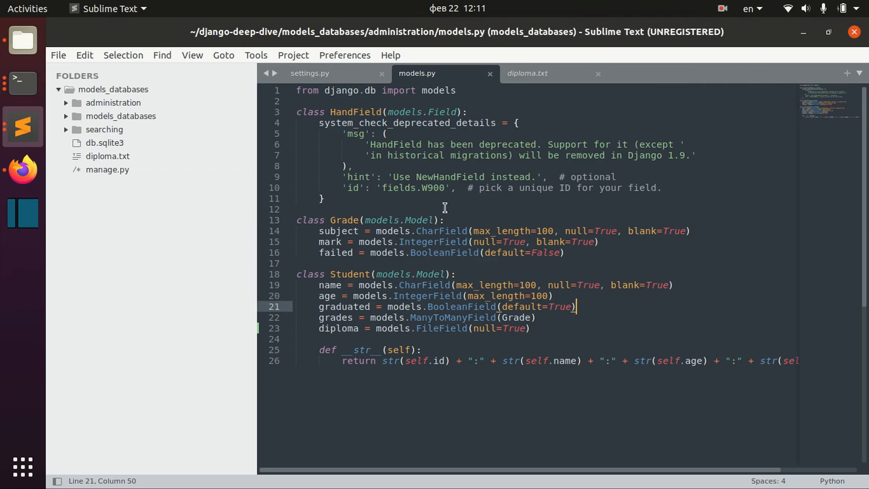
{"action": "mouse_move", "coordinate": [336, 220]}
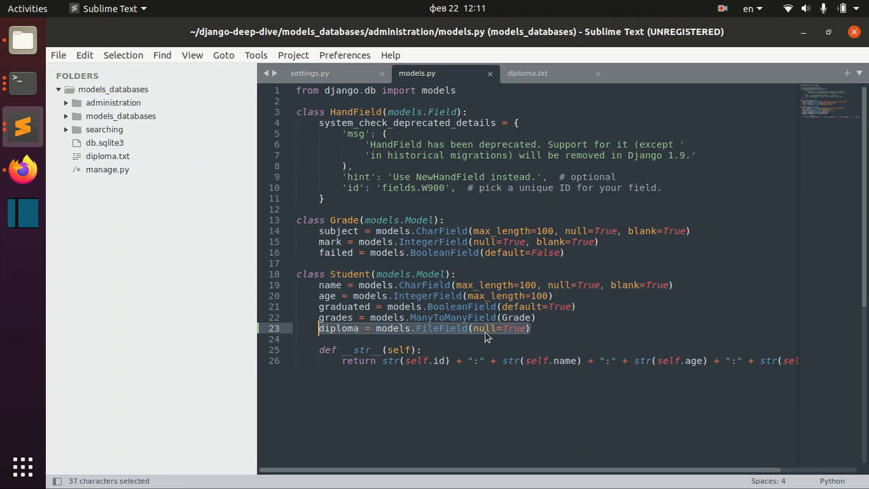
{"action": "left_click", "coordinate": [22, 82]}
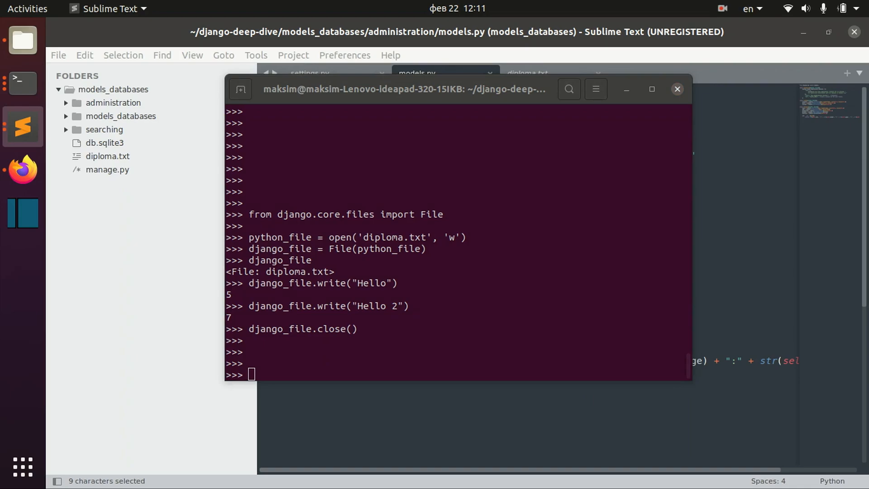
Import Student, create an age-30 Student, and start saving its diploma as 's_diploma.txt'
{"action": "type", "text": "from administration.models import Student"}
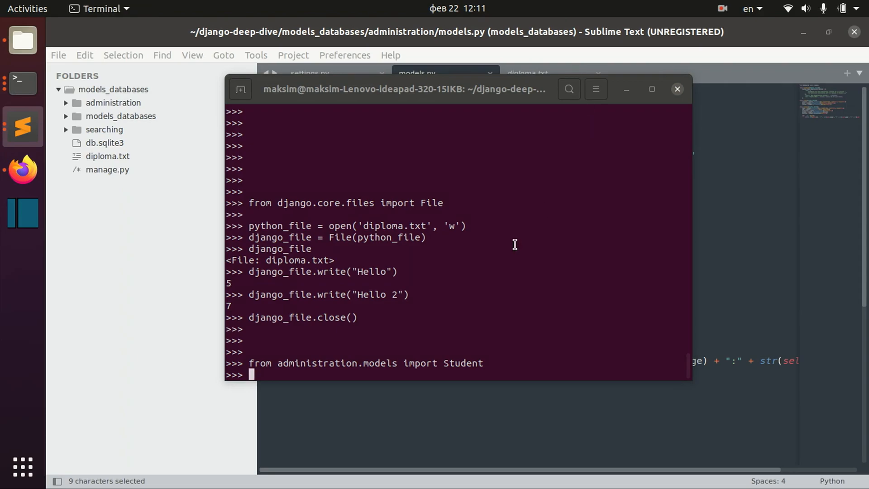
{"action": "type", "text": "s=Student.objects.create(age=30)"}
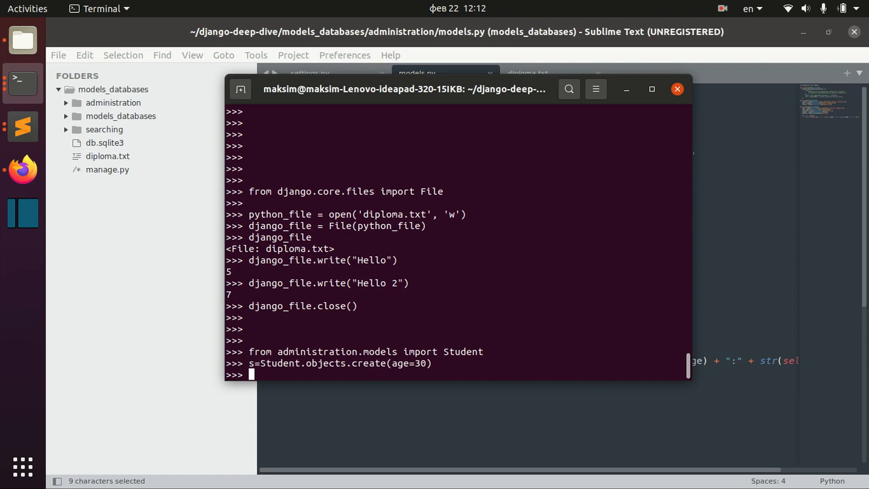
{"action": "type", "text": "s."}
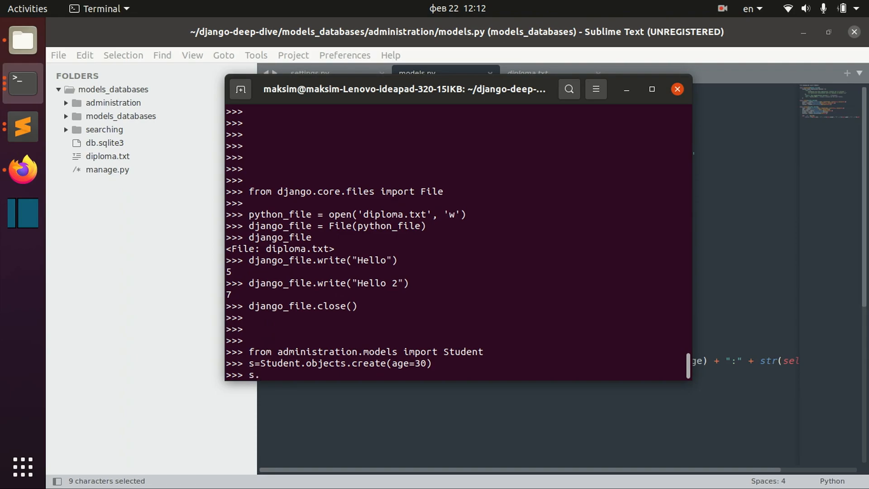
{"action": "type", "text": "diploma.sa"}
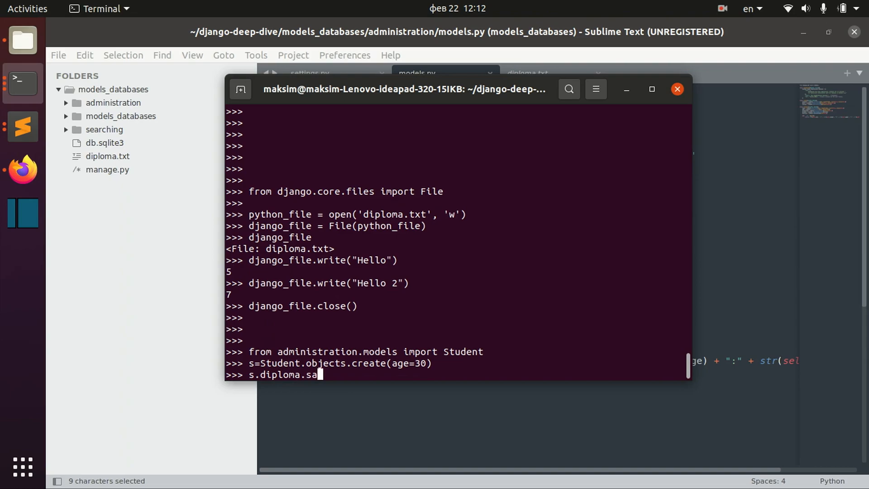
{"action": "type", "text": "ve('"}
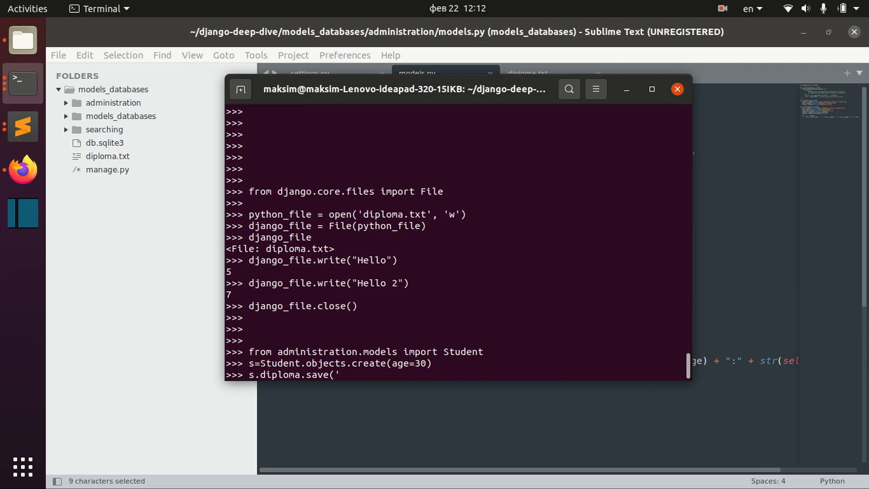
{"action": "type", "text": "s_d"}
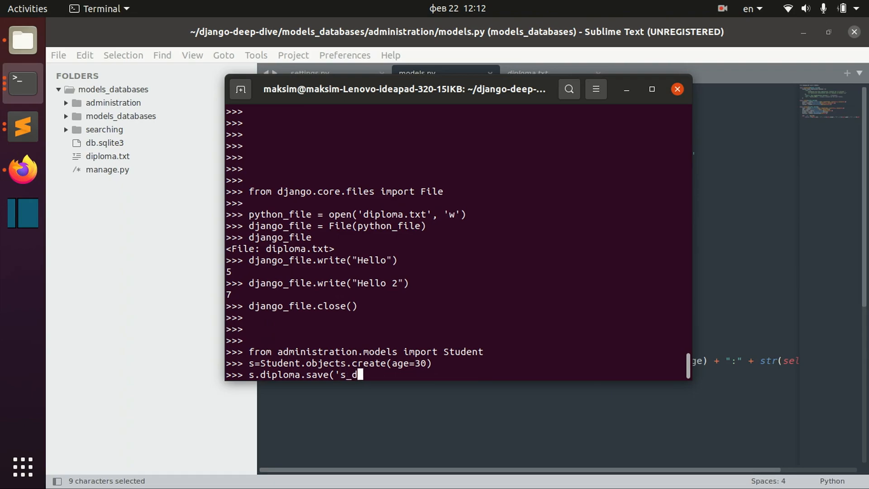
{"action": "type", "text": "iploma."}
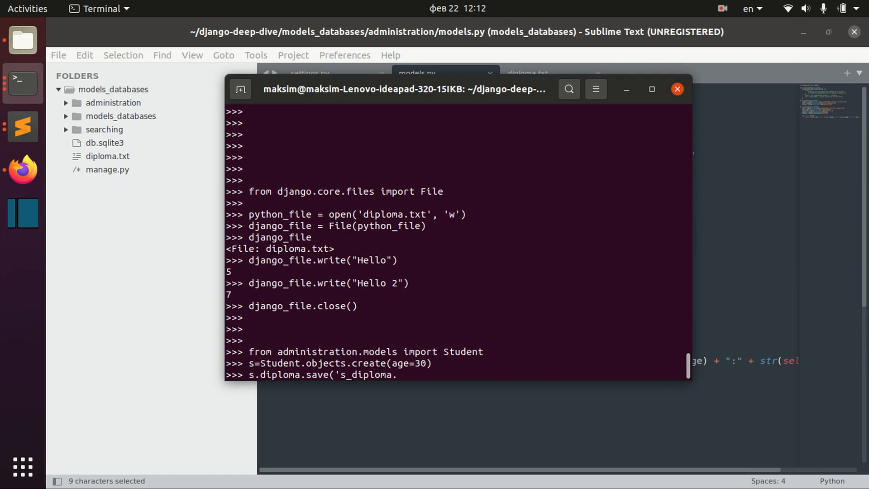
{"action": "type", "text": "txt',"}
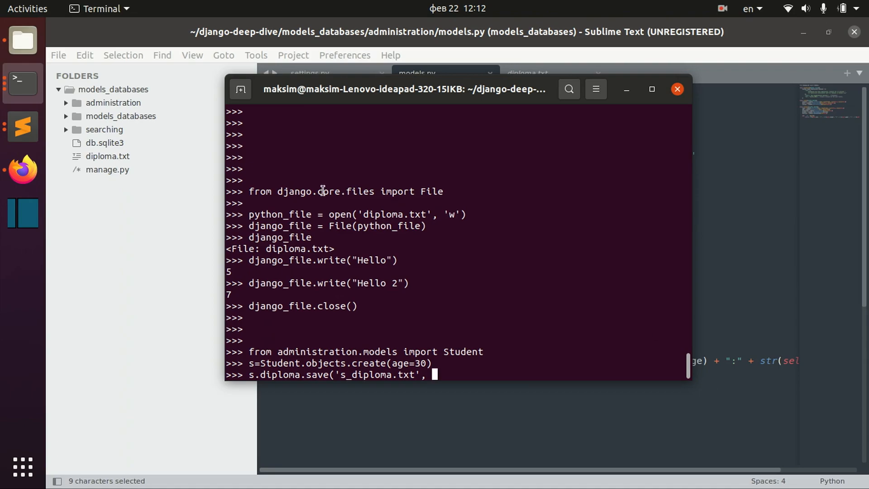
{"action": "double_click", "coordinate": [280, 282]}
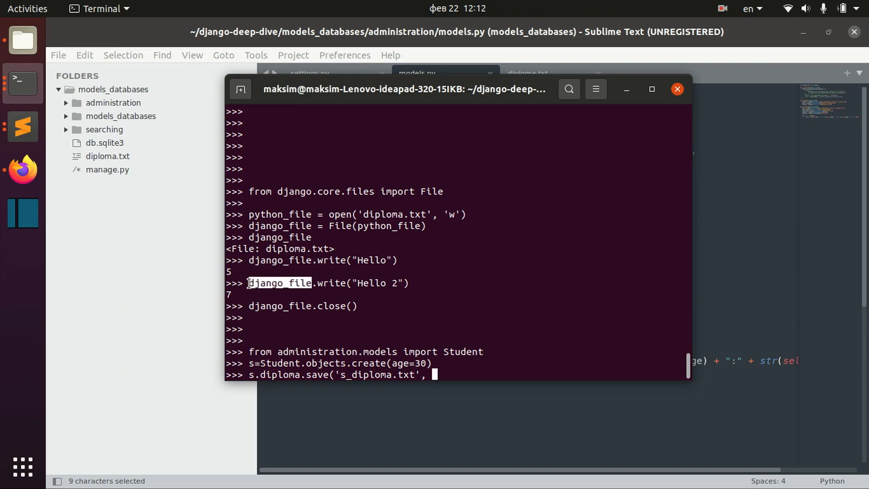
{"action": "mouse_move", "coordinate": [556, 355]}
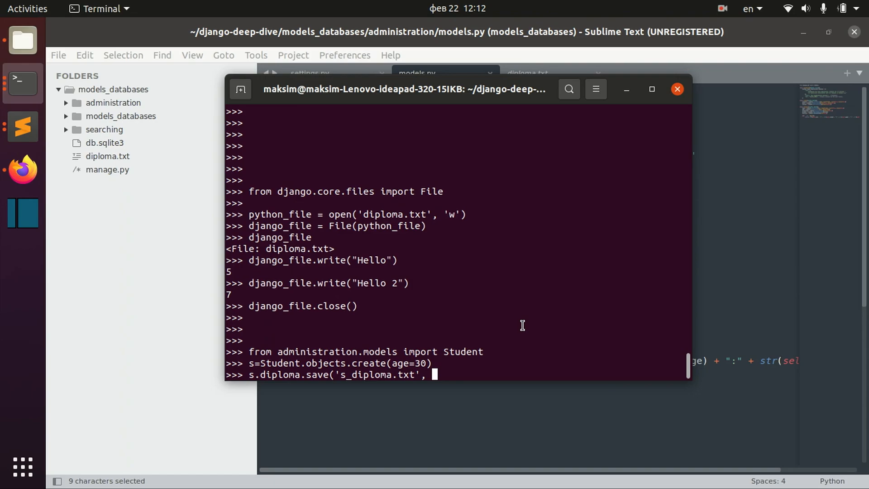
Finish the diploma save using File(open('diploma.txt')) as the content
{"action": "type", "text": "File"}
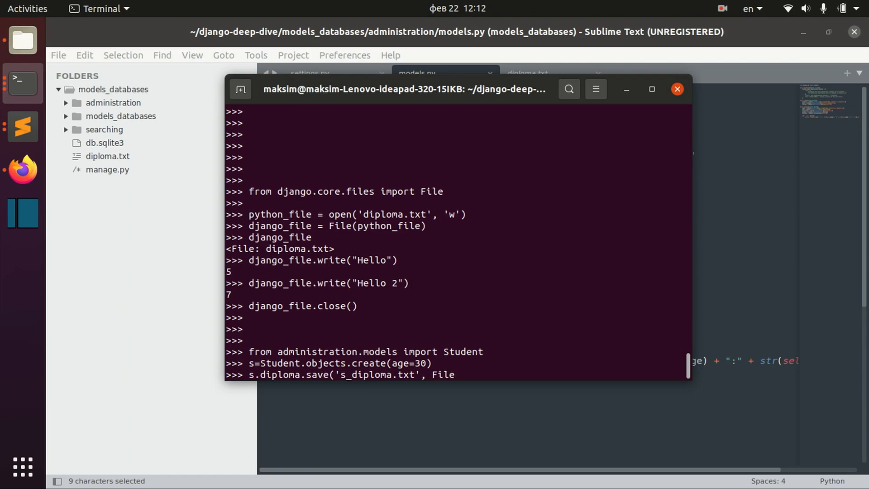
{"action": "type", "text": "())"}
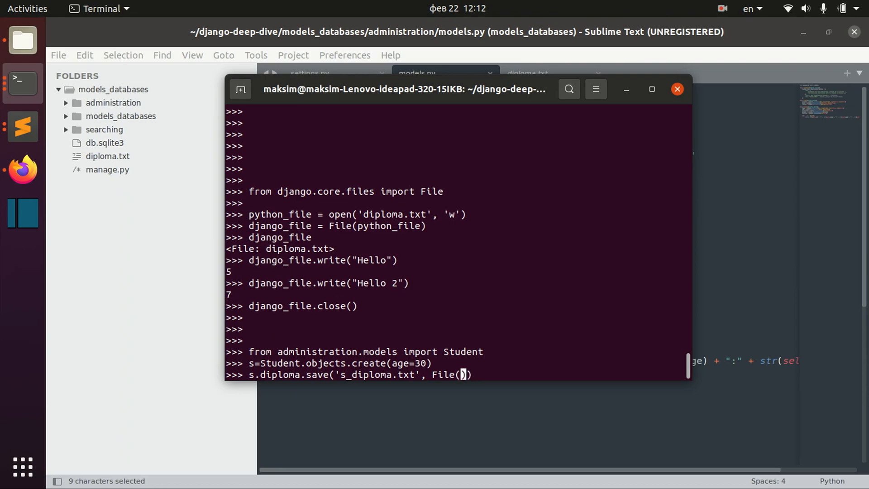
{"action": "type", "text": "open("}
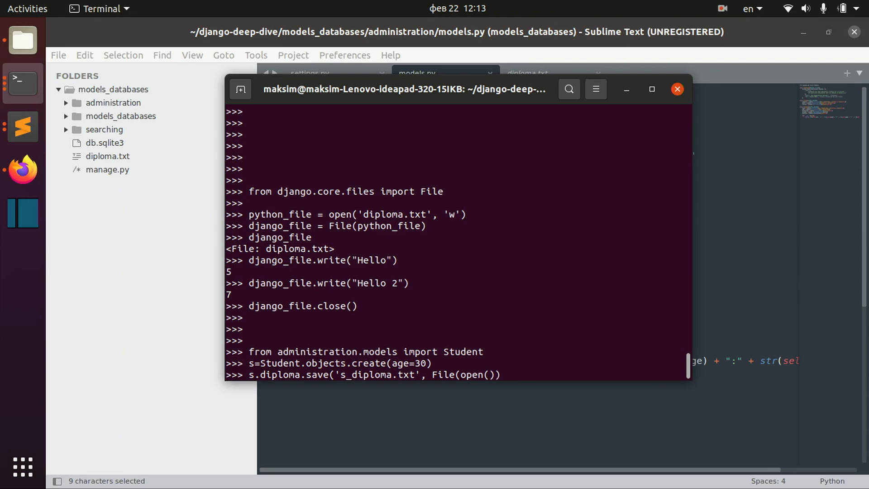
{"action": "type", "text": "diploma"}
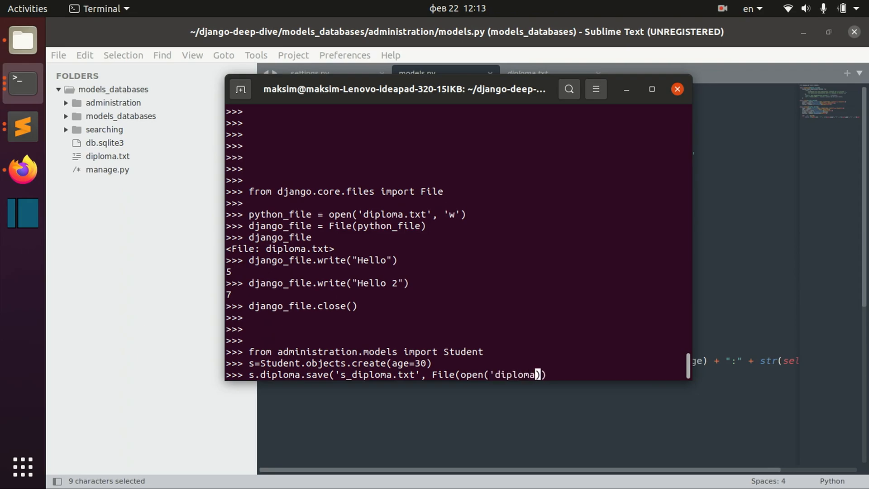
{"action": "type", "text": ".txt'"}
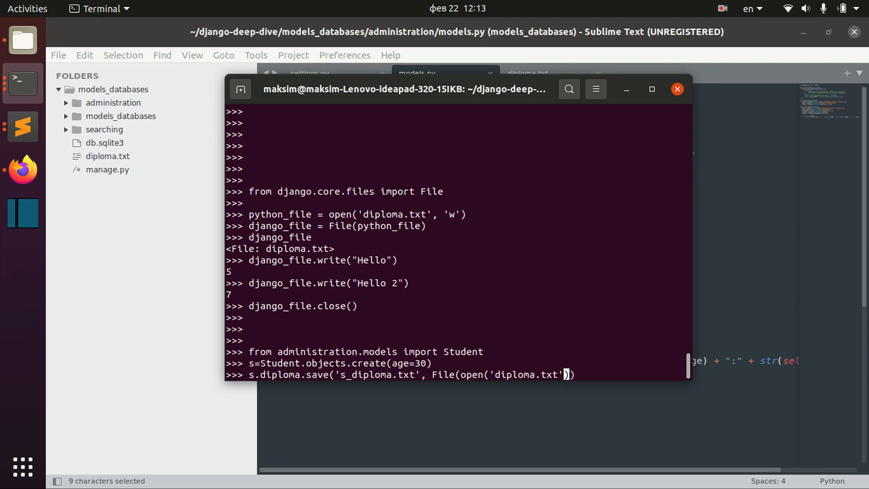
{"action": "type", "text": ", 'r'"}
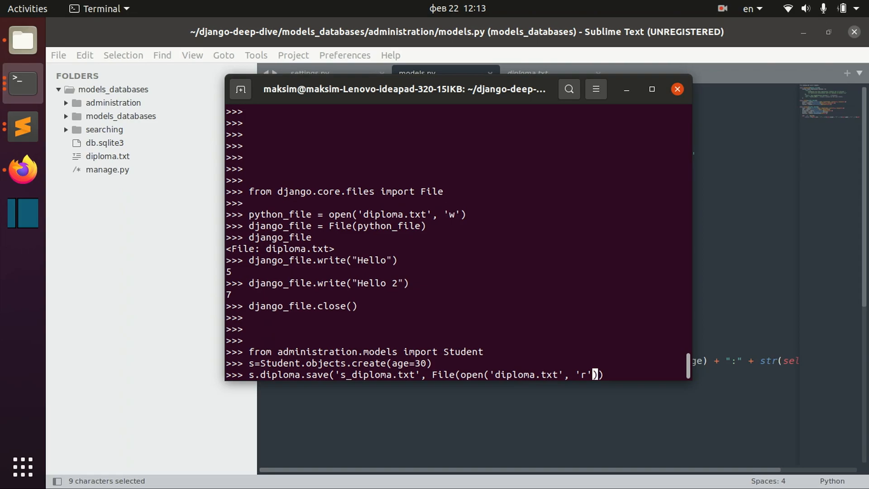
{"action": "type", "text": ")"}
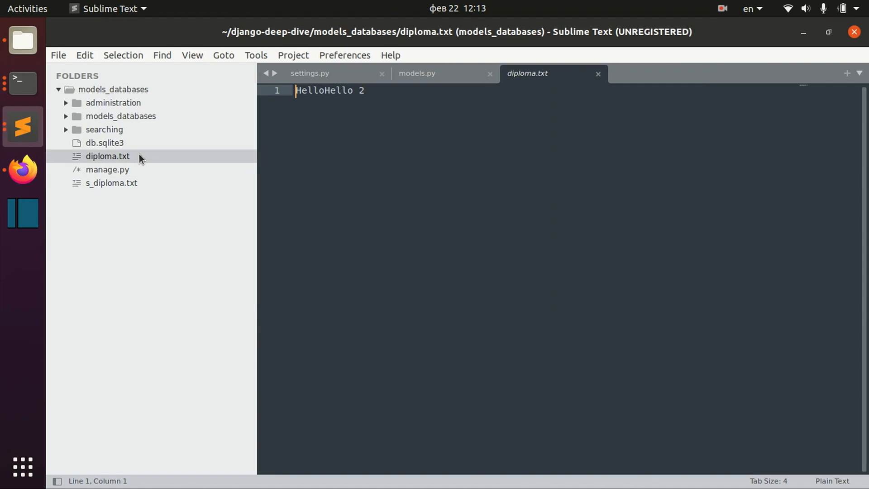
Open s_diploma.txt to confirm it holds HelloHello 2, then switch back to Terminal
{"action": "left_click", "coordinate": [111, 183]}
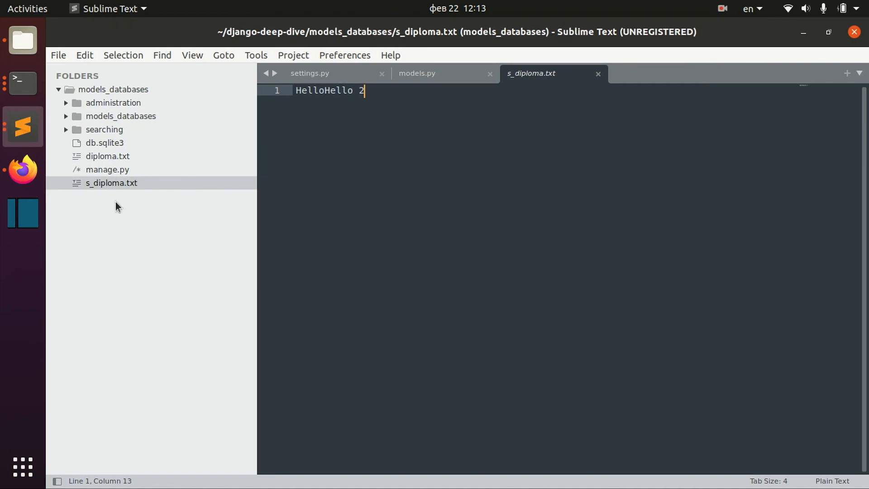
{"action": "mouse_move", "coordinate": [121, 197]}
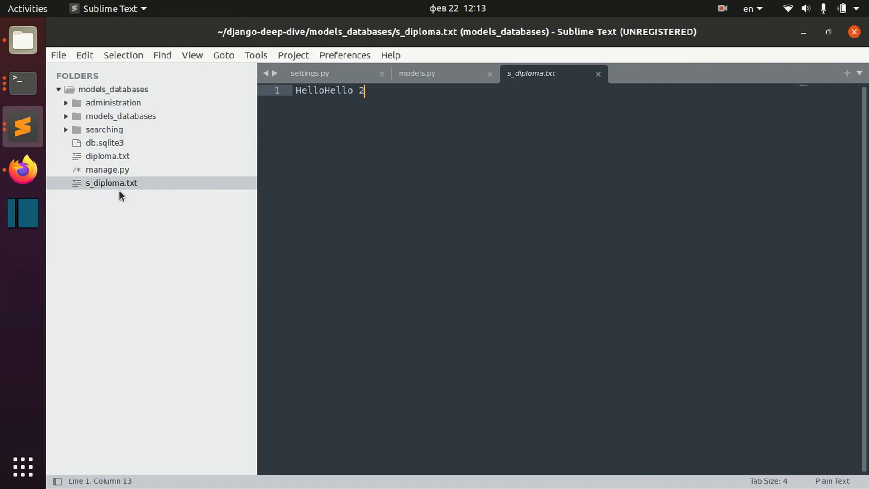
{"action": "left_click", "coordinate": [23, 83]}
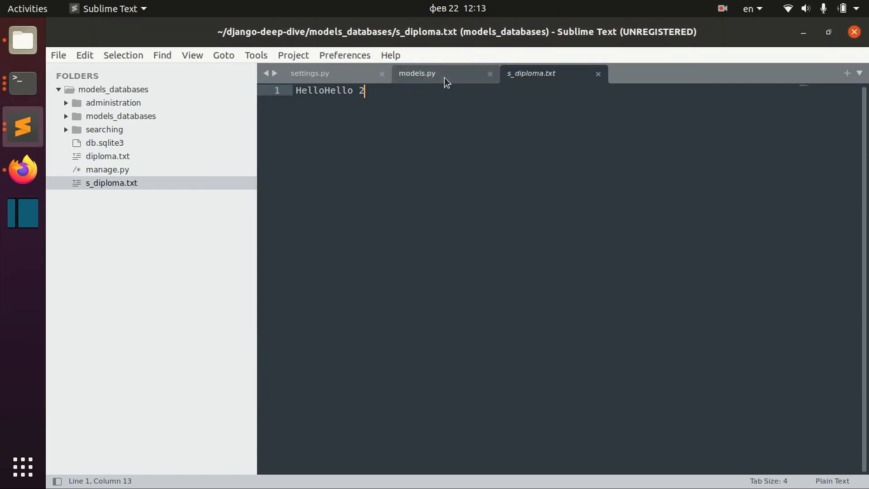
Add upload_to='diploma' to the diploma FileField in models.py
{"action": "left_click", "coordinate": [417, 73]}
{"action": "type", "text": "diploma = models.FileField(null=True, "}
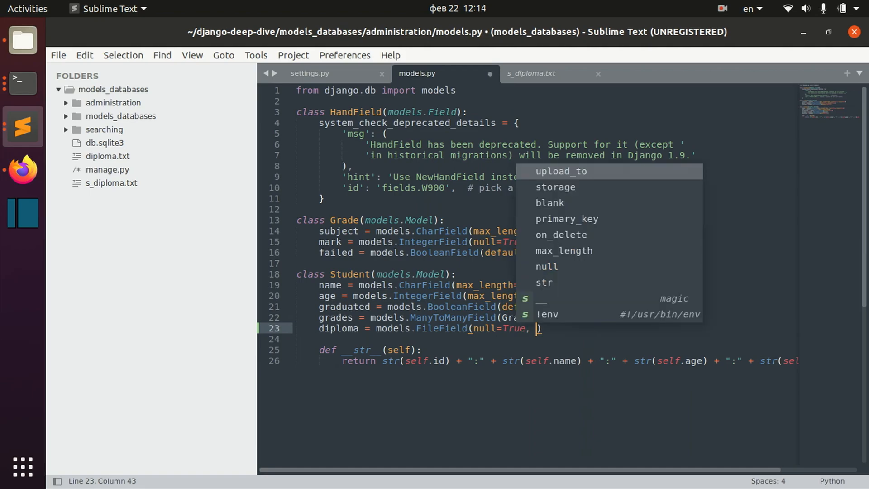
{"action": "type", "text": "upload_to="}
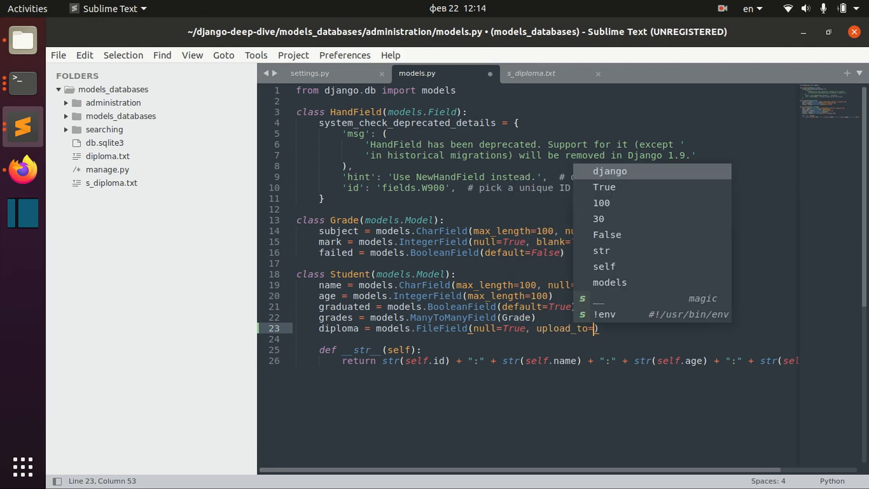
{"action": "type", "text": "'diploma"}
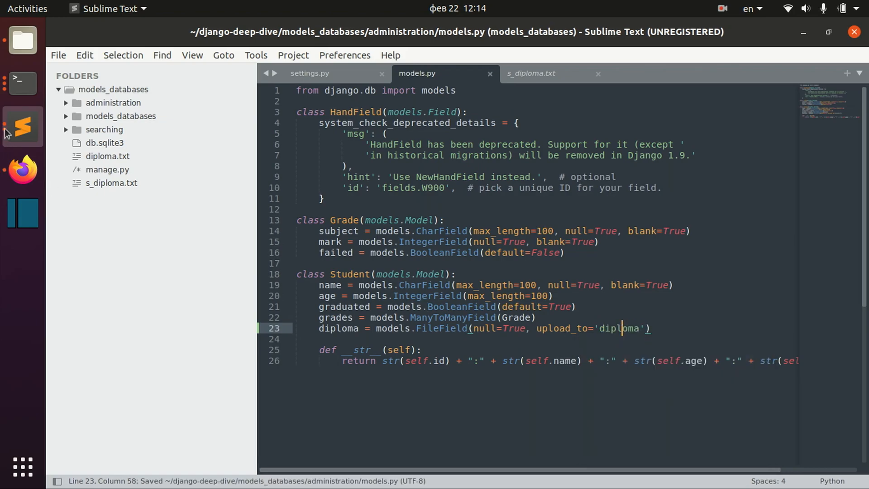
{"action": "left_click", "coordinate": [22, 86]}
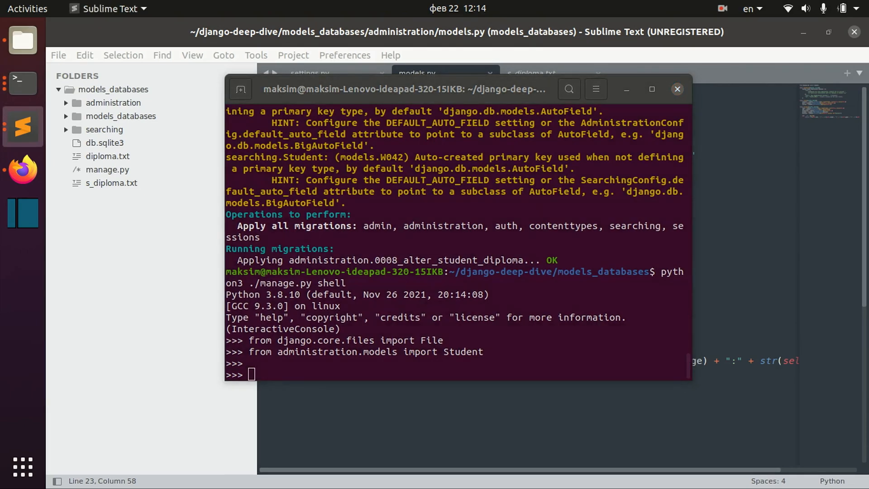
Create another age-30 Student and save diploma.txt into its diploma field
{"action": "type", "text": "s=Student.objects.create(age=30)"}
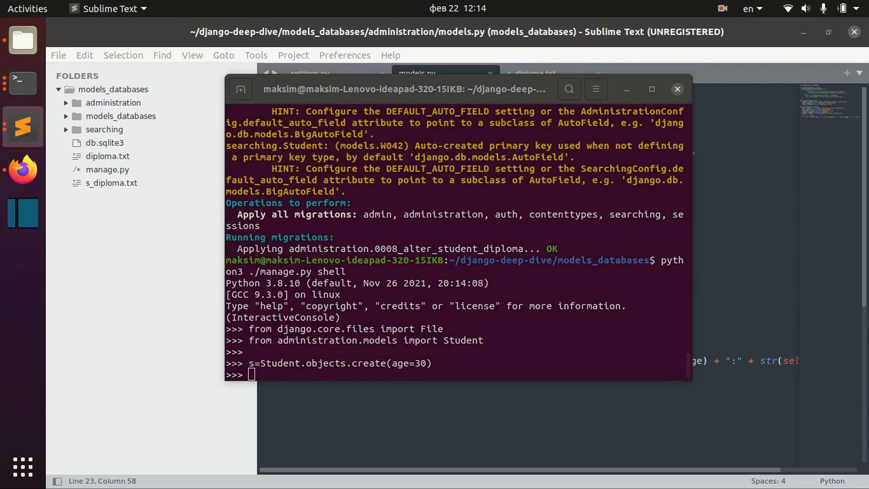
{"action": "type", "text": "s.diploma.save('diploma.txt', File(open('diploma.txt', 'r')))"}
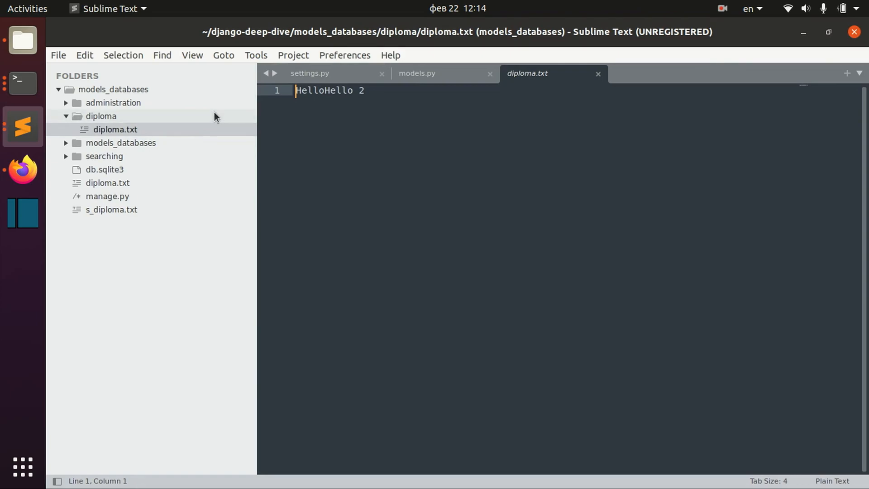
{"action": "mouse_move", "coordinate": [416, 72]}
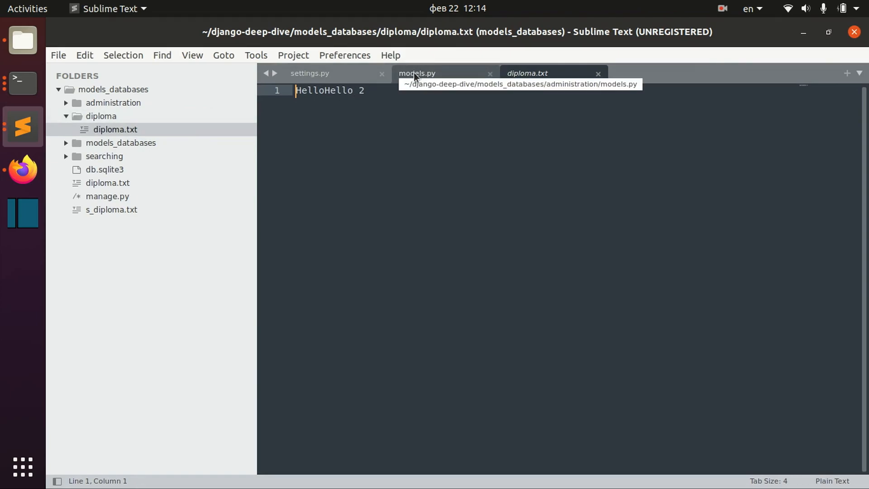
Recheck the upload_to='diploma' setting in the models.py code
{"action": "left_click", "coordinate": [416, 72]}
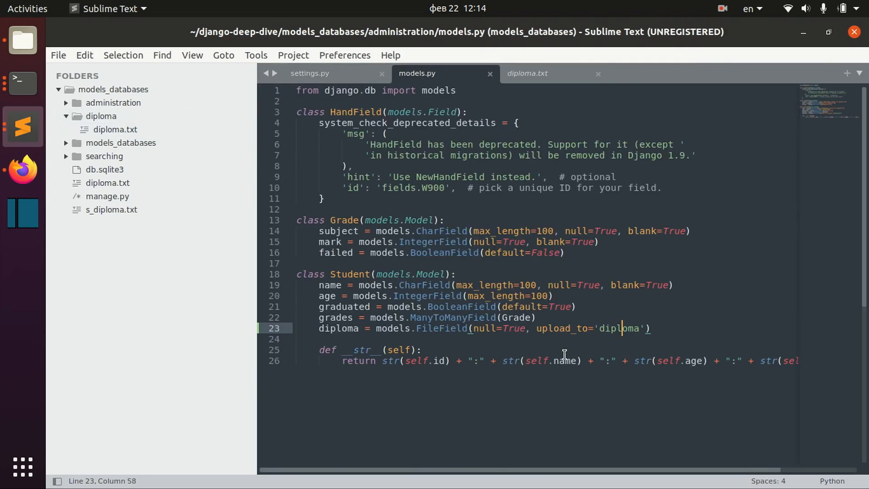
{"action": "double_click", "coordinate": [440, 328]}
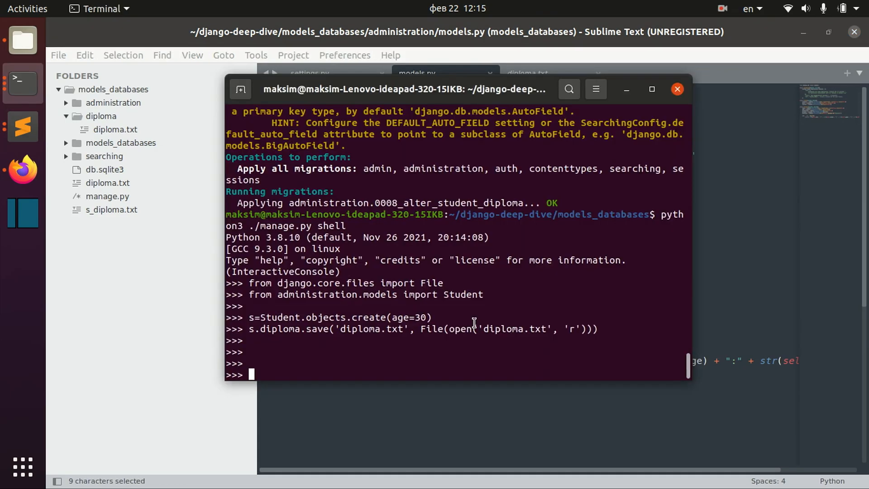
Show s.diploma as diploma/diploma.txt and print its full path with s.diploma.path
{"action": "type", "text": "s."}
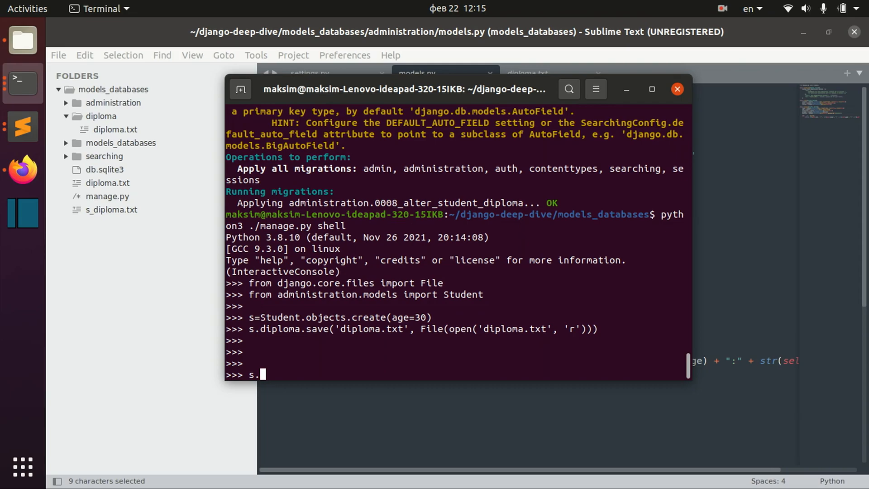
{"action": "type", "text": "diploma"}
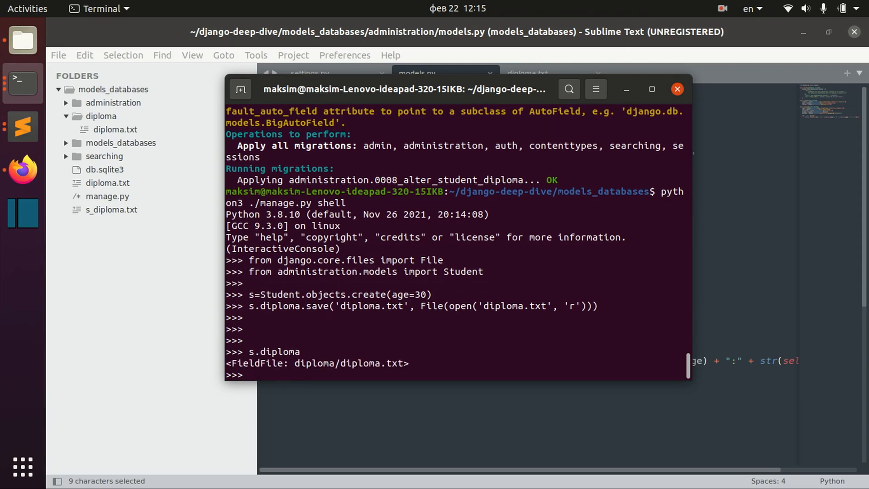
{"action": "type", "text": "s.diploma.path"}
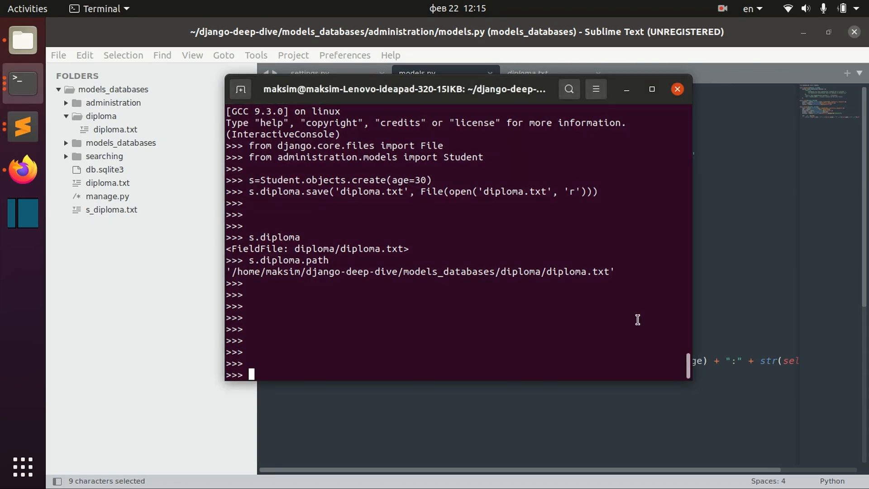
Import ContentFile in the shell and bring in the default_storage name
{"action": "type", "text": "from django.core.files.base import ContentFile"}
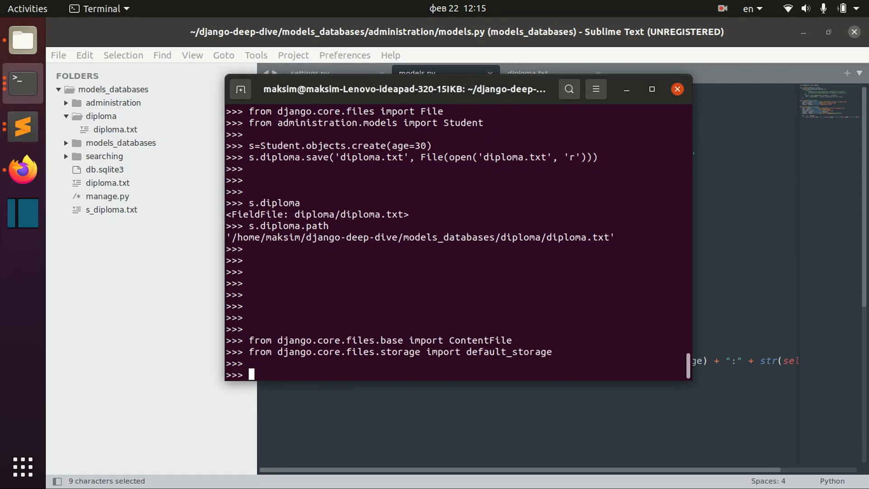
{"action": "double_click", "coordinate": [479, 341]}
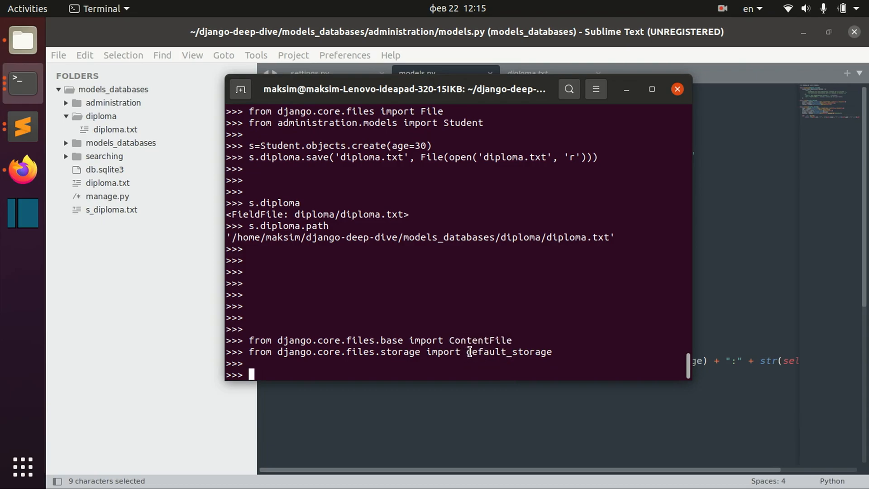
{"action": "double_click", "coordinate": [508, 351]}
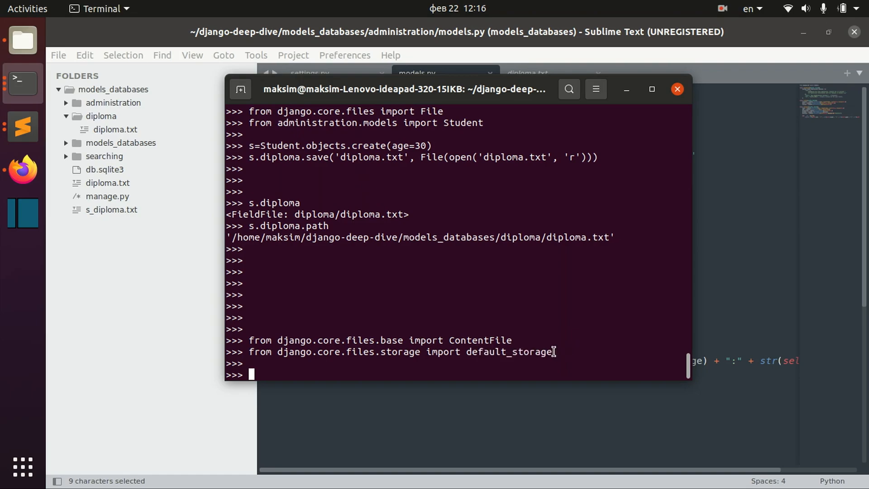
{"action": "double_click", "coordinate": [507, 351]}
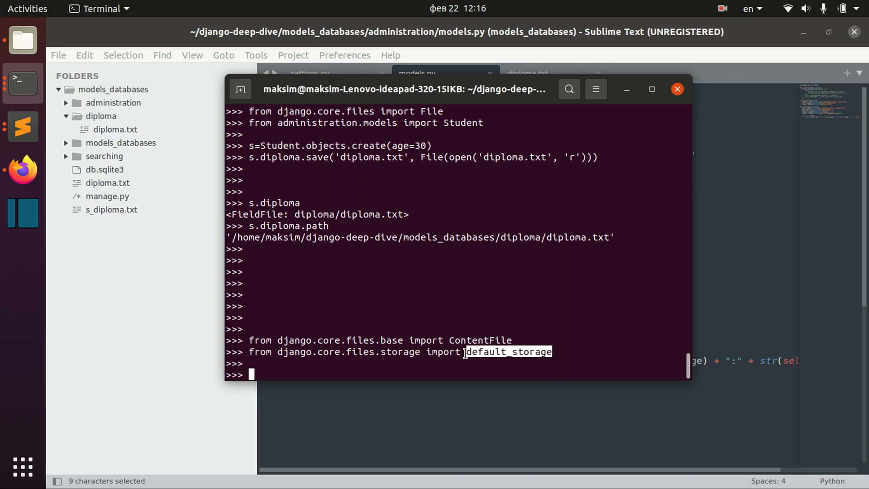
{"action": "left_click", "coordinate": [466, 352]}
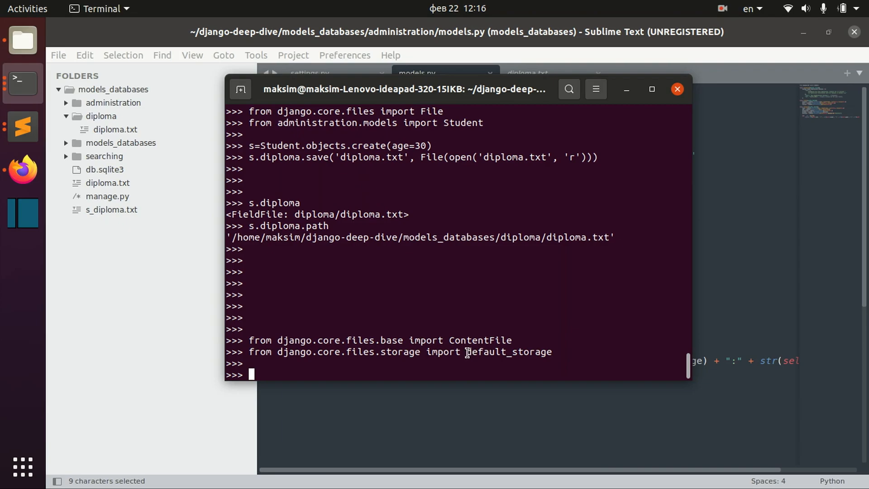
{"action": "type", "text": "de"}
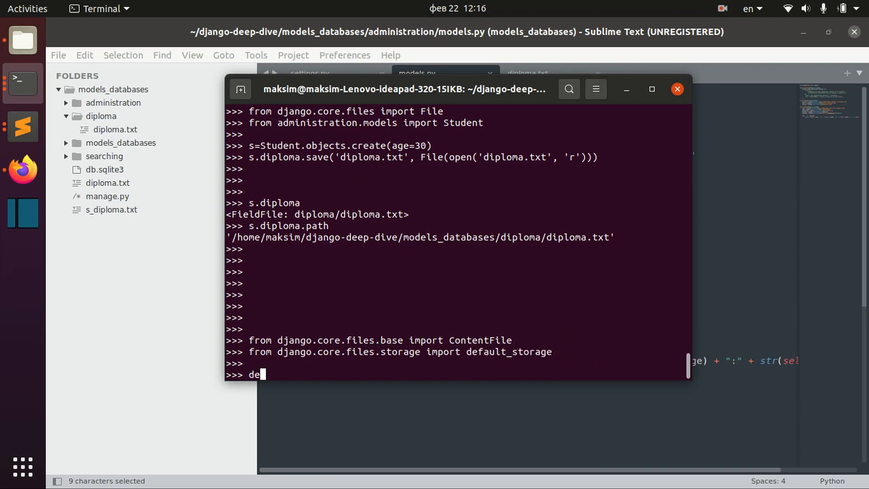
{"action": "type", "text": "fault_storage"}
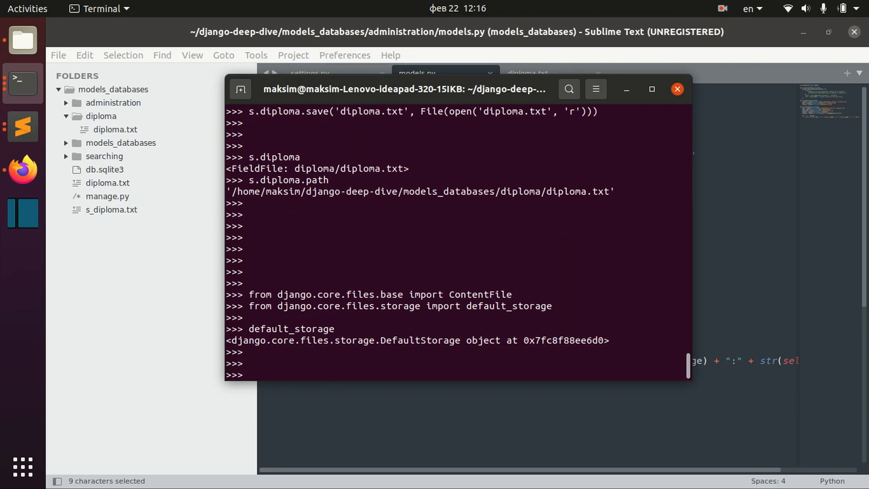
{"action": "double_click", "coordinate": [509, 305]}
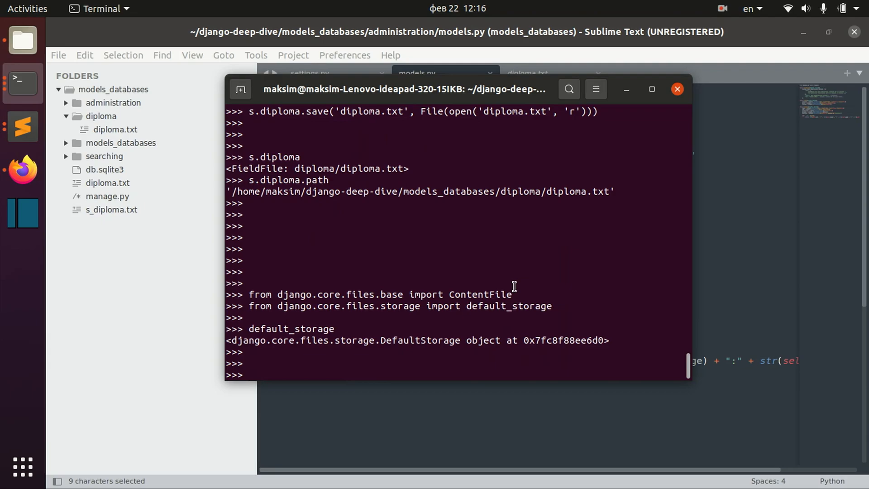
Run path = default_storage.save('diploma_ds', ContentFile(b'hello')) and return to the shell
{"action": "type", "text": "path ="}
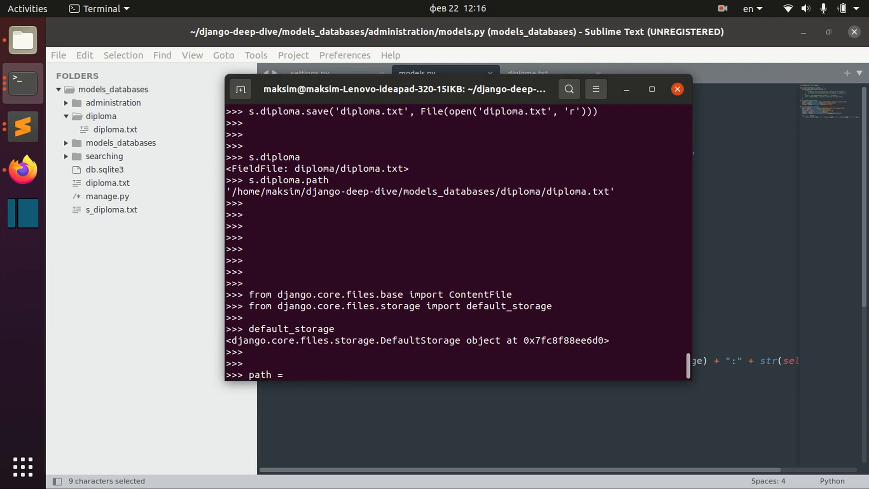
{"action": "type", "text": "default_storage.s"}
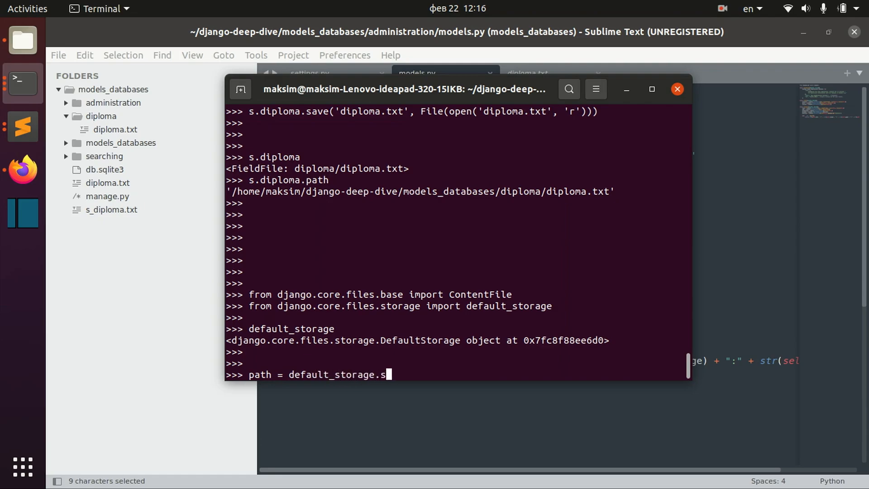
{"action": "type", "text": "ave('"}
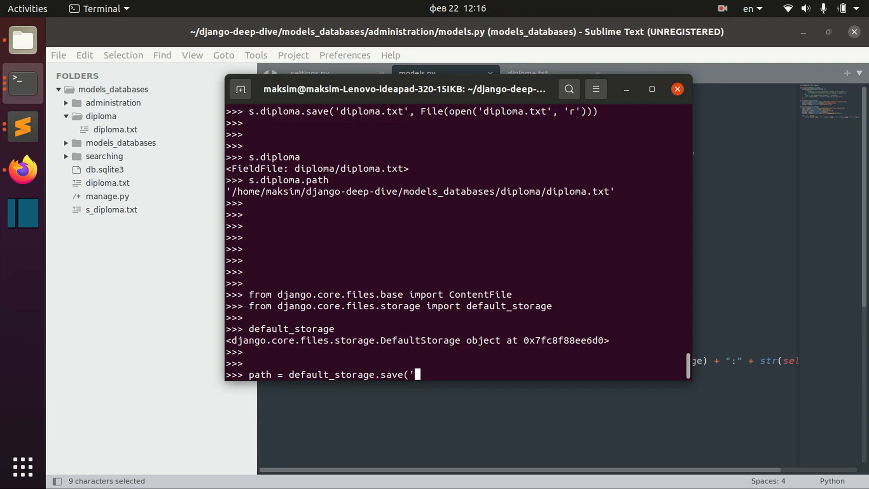
{"action": "type", "text": "diploma_"}
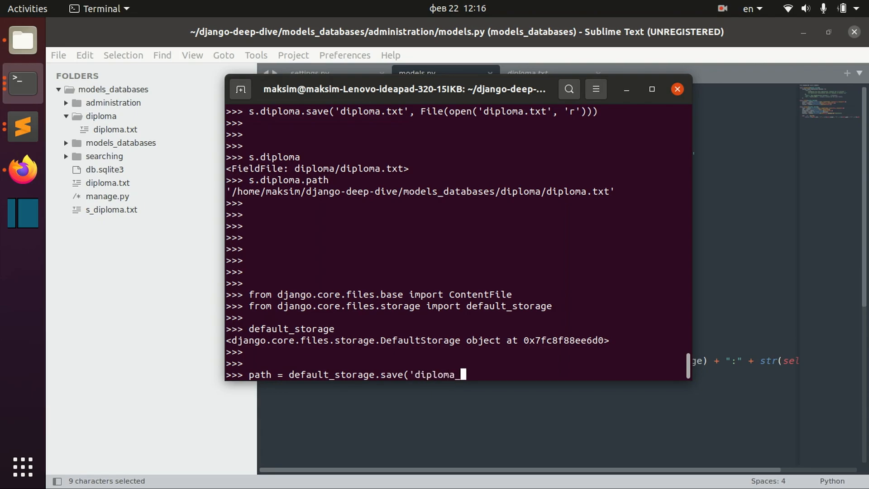
{"action": "type", "text": "s',"}
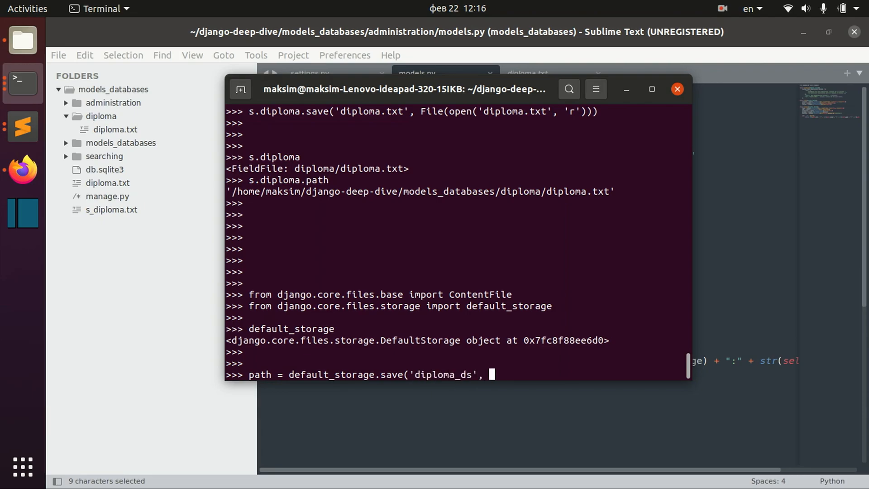
{"action": "type", "text": "Cone"}
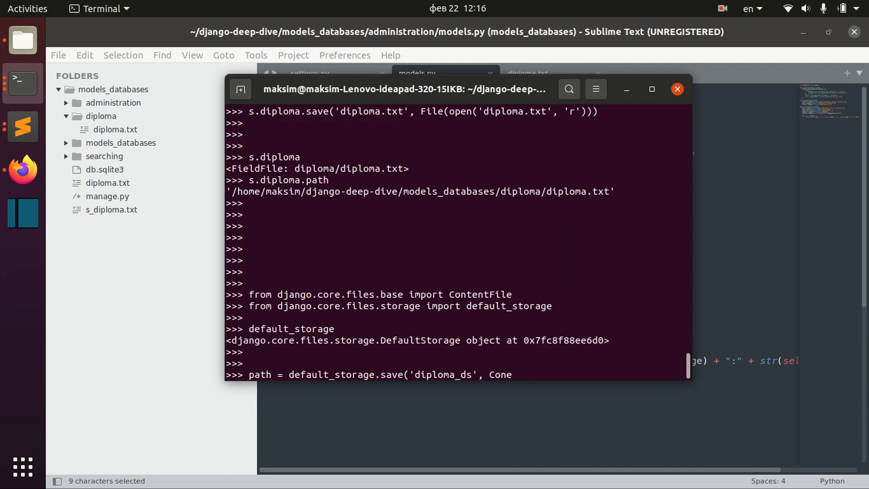
{"action": "key", "text": "BackSpace"}
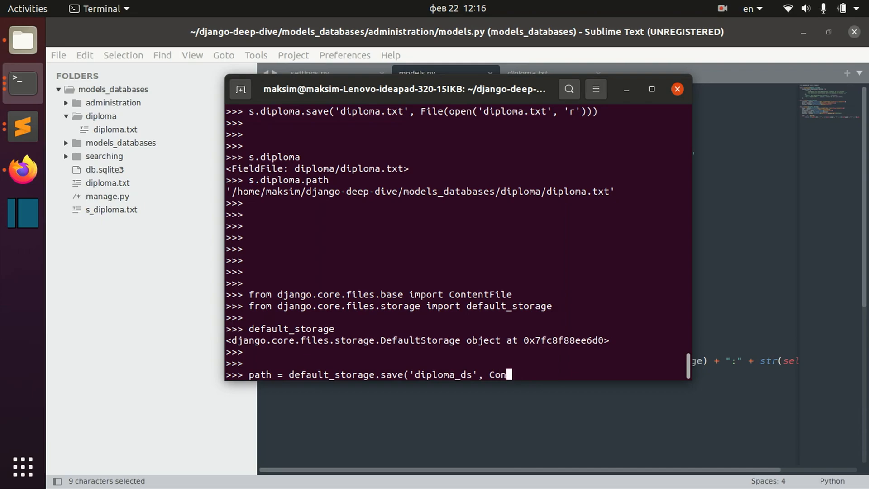
{"action": "type", "text": "tentFile("}
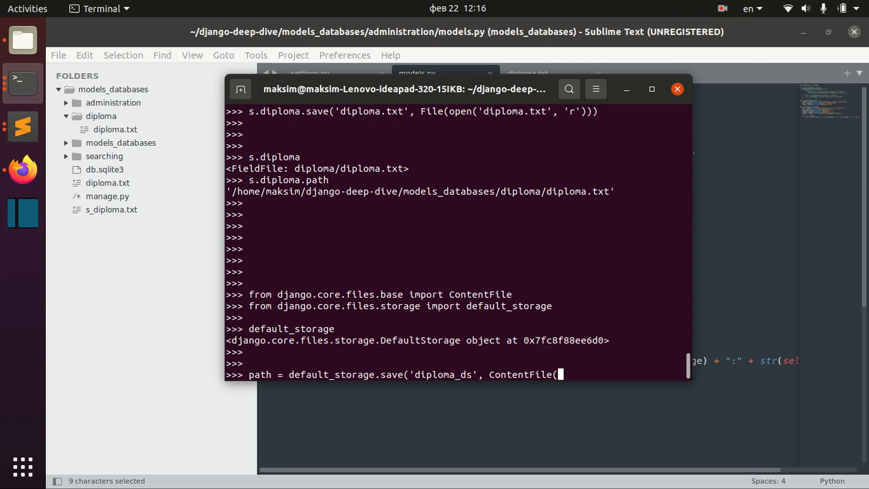
{"action": "type", "text": "b'"}
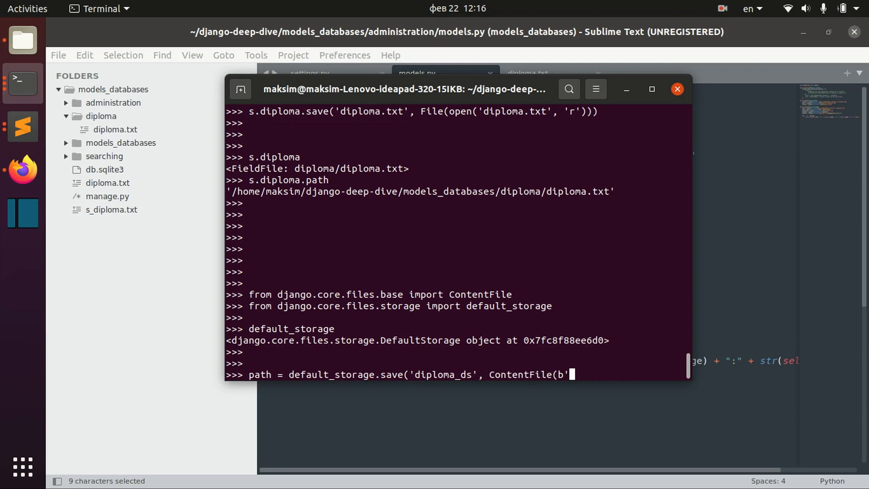
{"action": "type", "text": "hello'"}
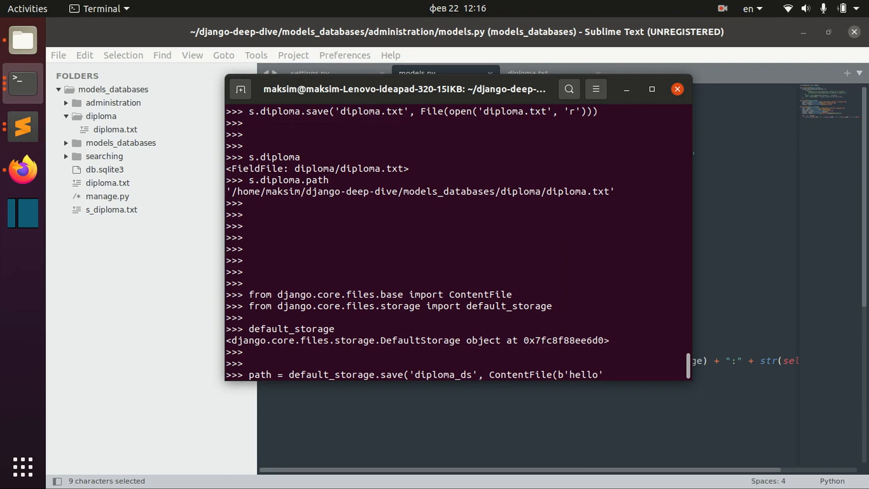
{"action": "key", "text": "Return"}
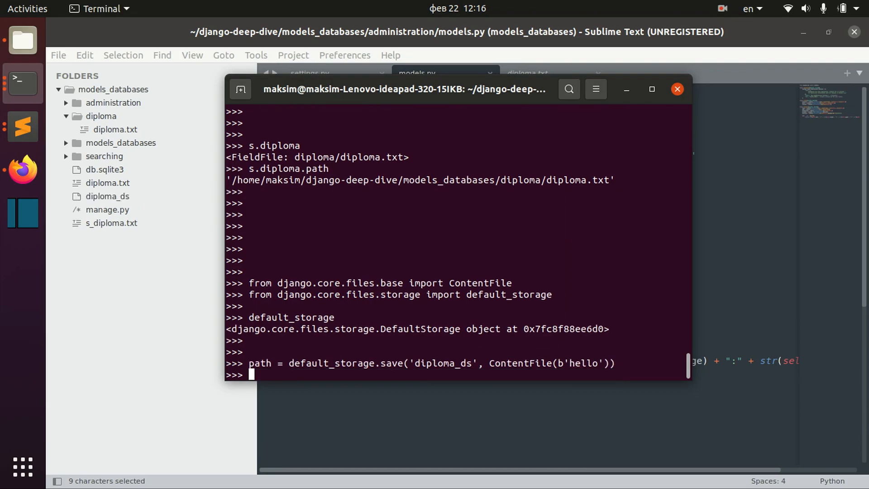
{"action": "mouse_move", "coordinate": [143, 209]}
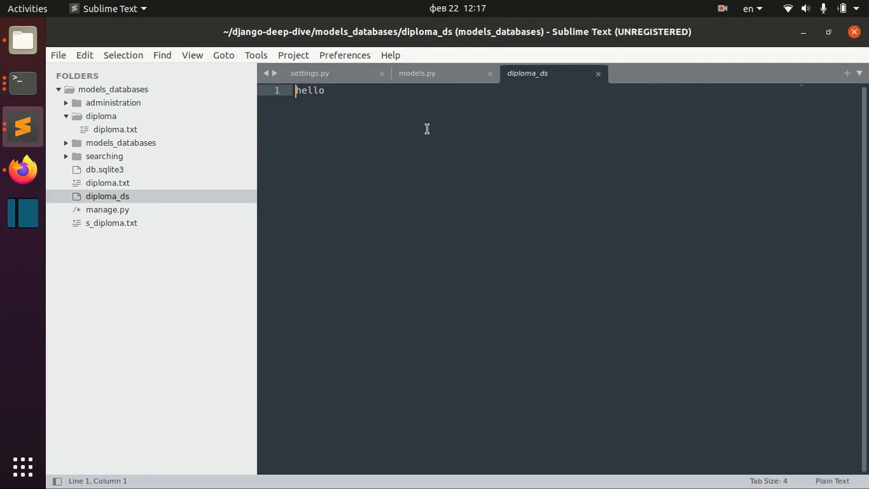
{"action": "left_click", "coordinate": [22, 85]}
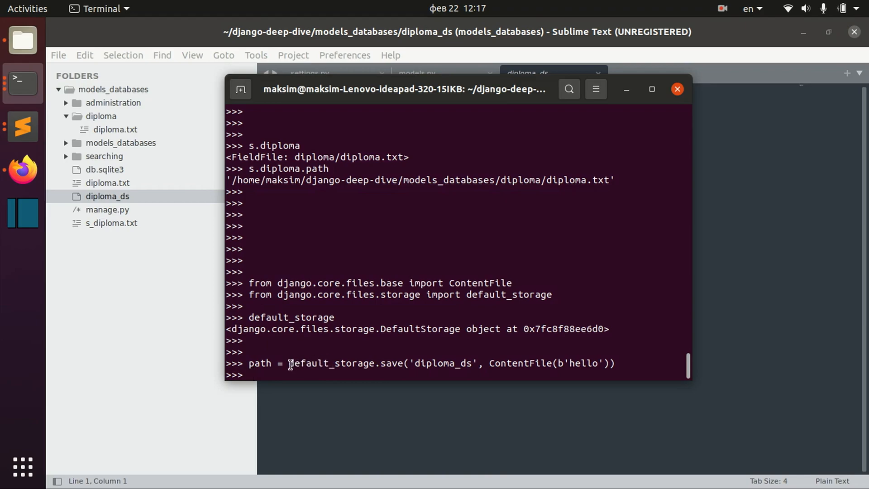
Read diploma_ds back with default_storage.open(path).read(), then delete it with default_storage.delete(path)
{"action": "double_click", "coordinate": [330, 363]}
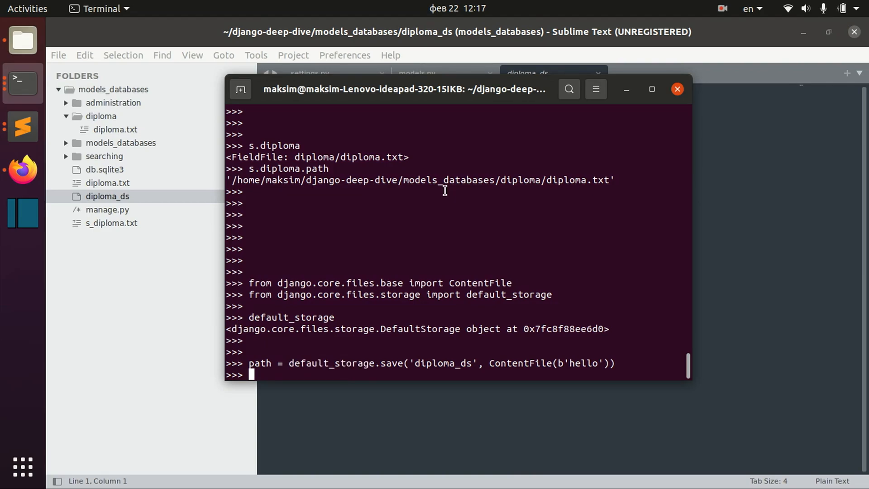
{"action": "type", "text": "defau"}
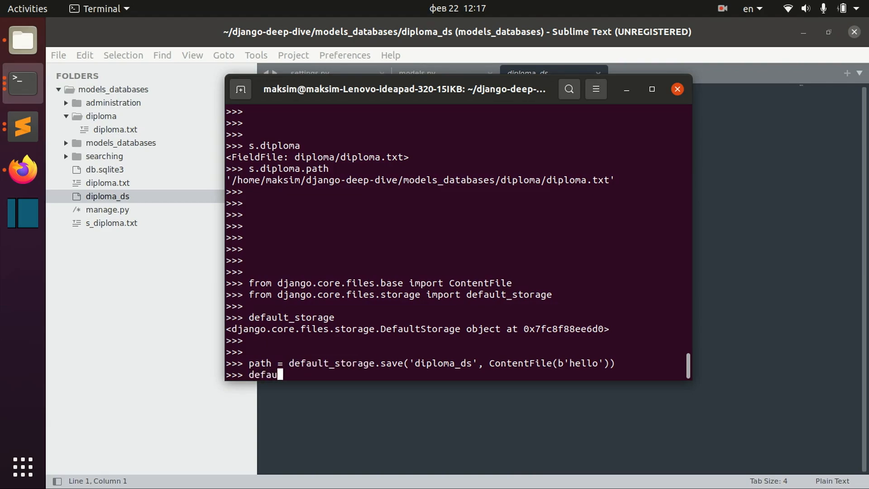
{"action": "type", "text": "lt_storage"}
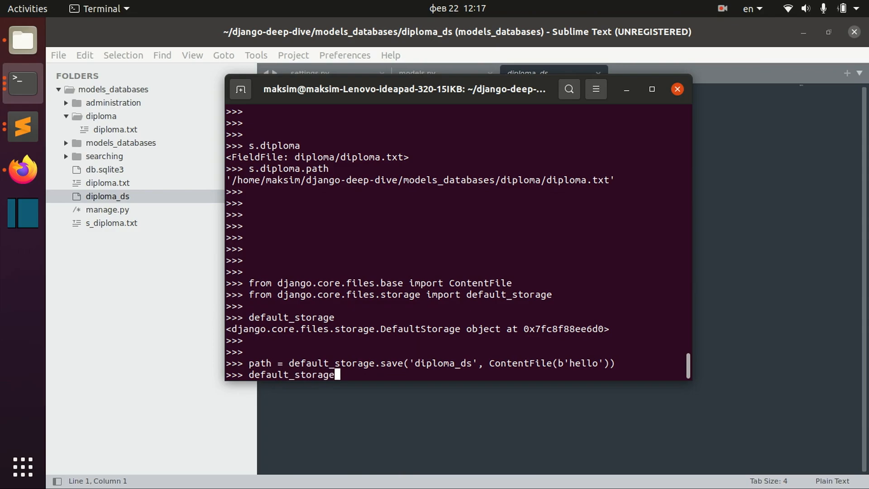
{"action": "type", "text": ".open(path).rea"}
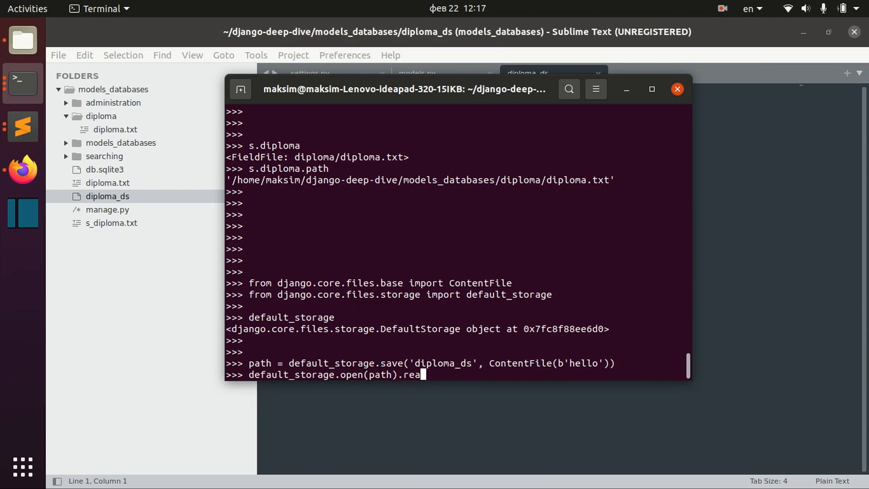
{"action": "key", "text": "Return"}
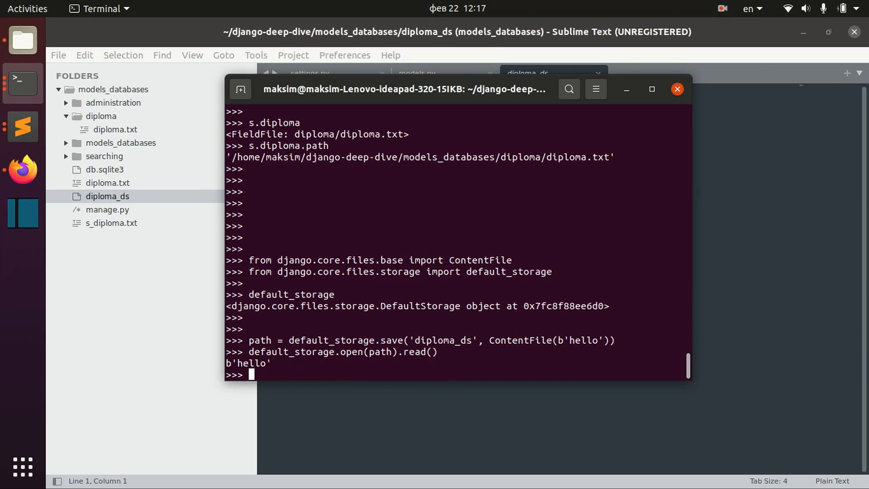
{"action": "type", "text": "default_storage.open(path).read()"}
{"action": "type", "text": "default_storage.de"}
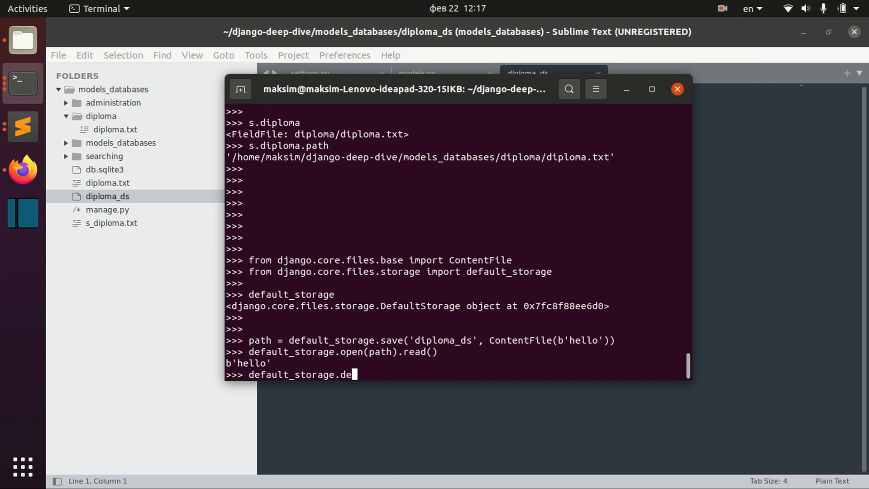
{"action": "type", "text": "lete(path)"}
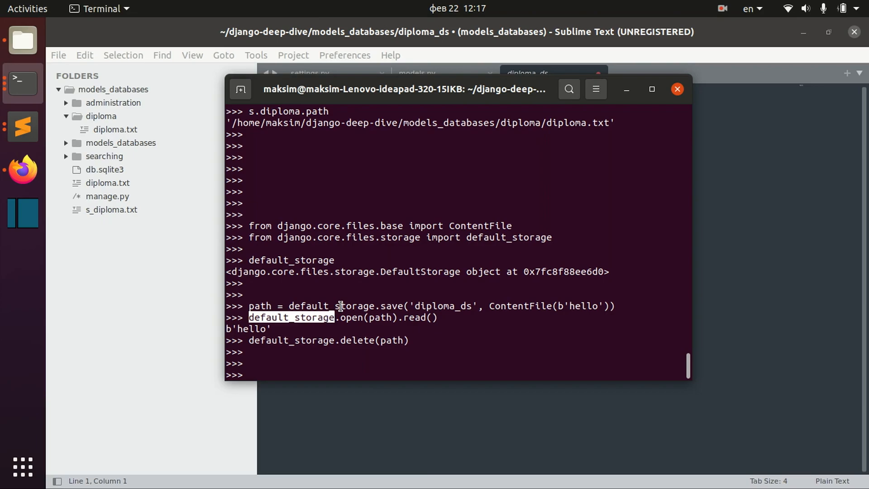
{"action": "mouse_move", "coordinate": [527, 324]}
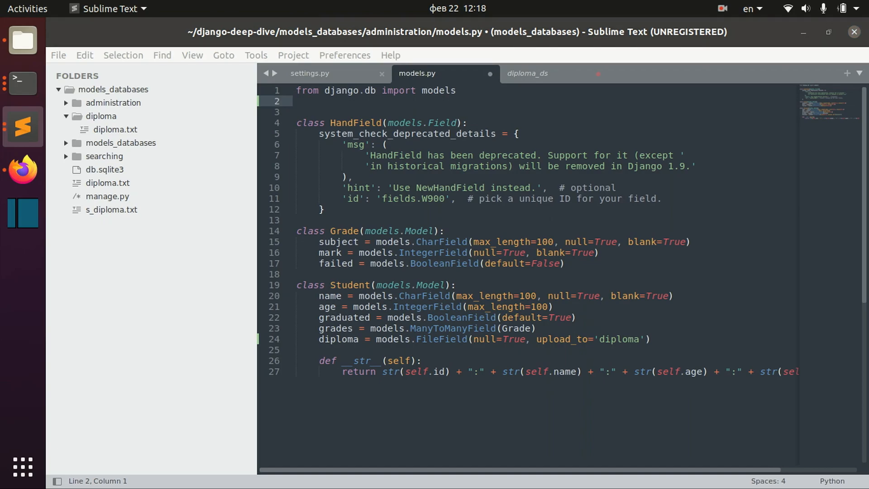
Import FileSystemStorage, define fs with location 'diplomas', save, and start replacing upload_to='diploma'
{"action": "type", "text": "from django.core.files.storage import FileSystemStorage"}
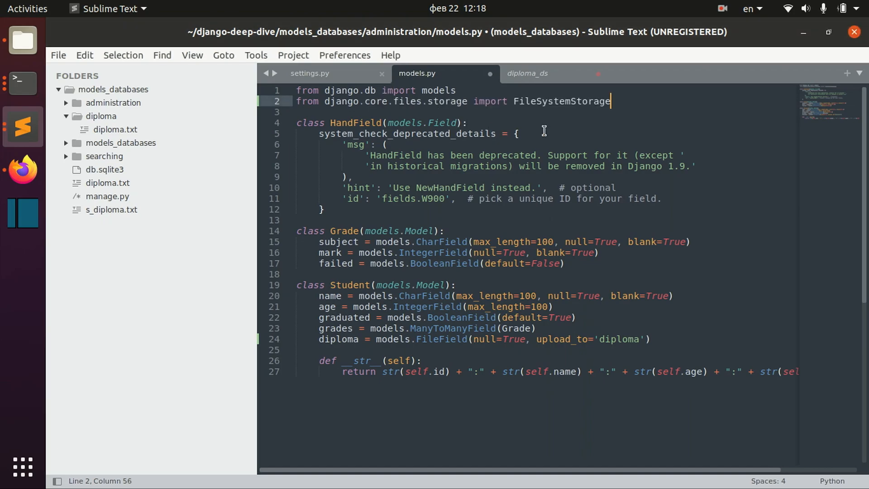
{"action": "key", "text": "enter"}
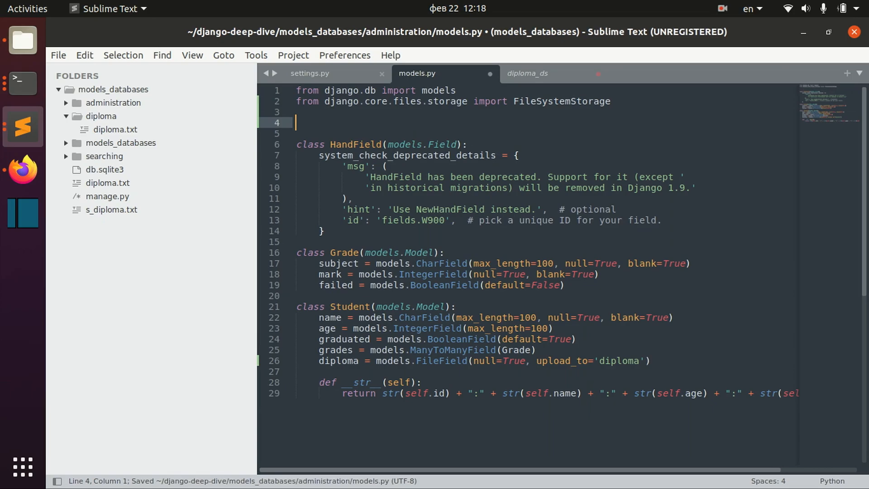
{"action": "type", "text": "fs = FileSystemStorage"}
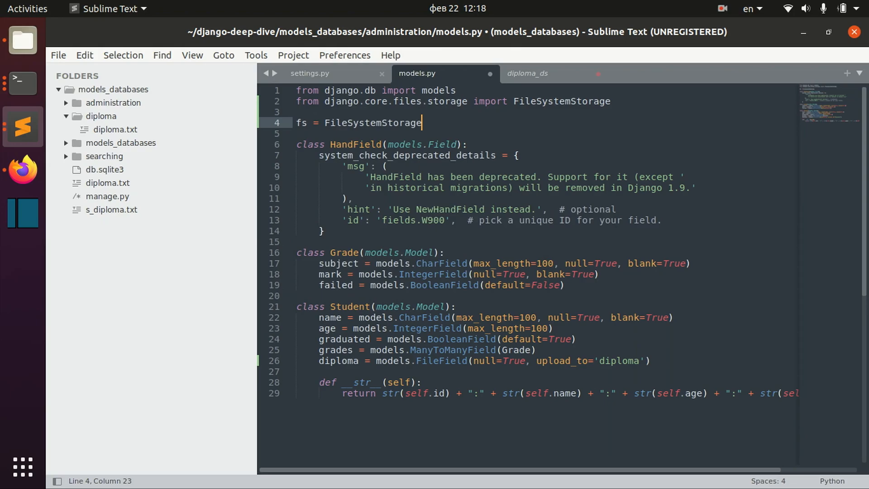
{"action": "type", "text": "(location"}
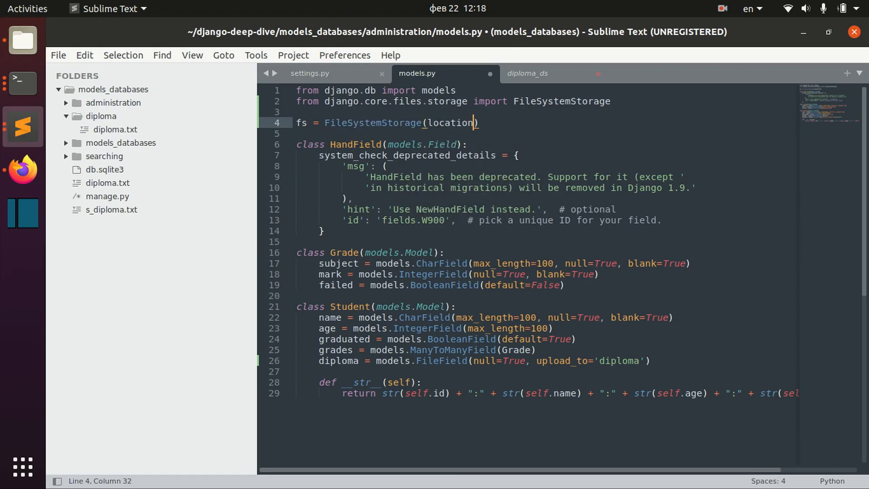
{"action": "type", "text": "='diplo'"}
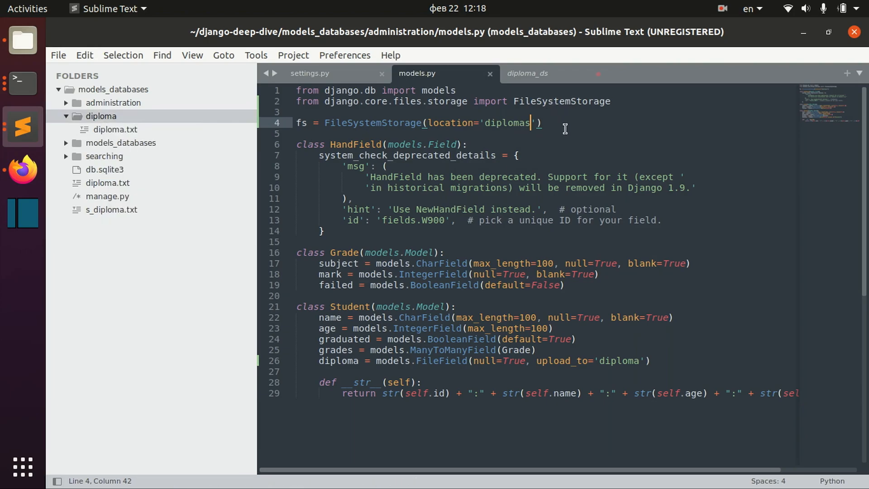
{"action": "key", "text": "ctrl+s"}
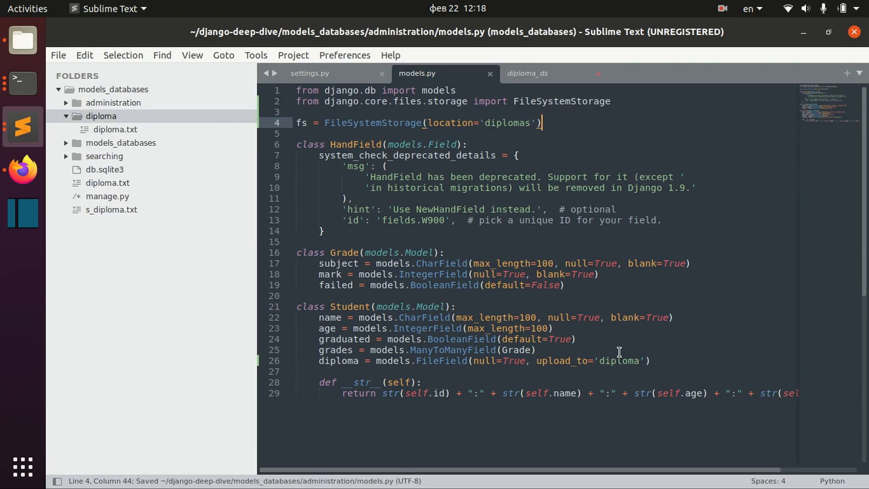
{"action": "left_click_drag", "start_coordinate": [538, 361], "coordinate": [643, 361]}
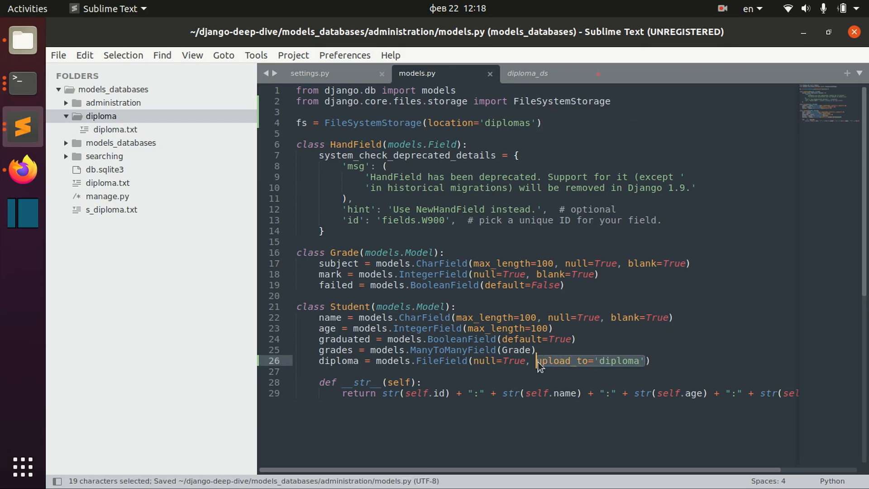
{"action": "type", "text": "st"}
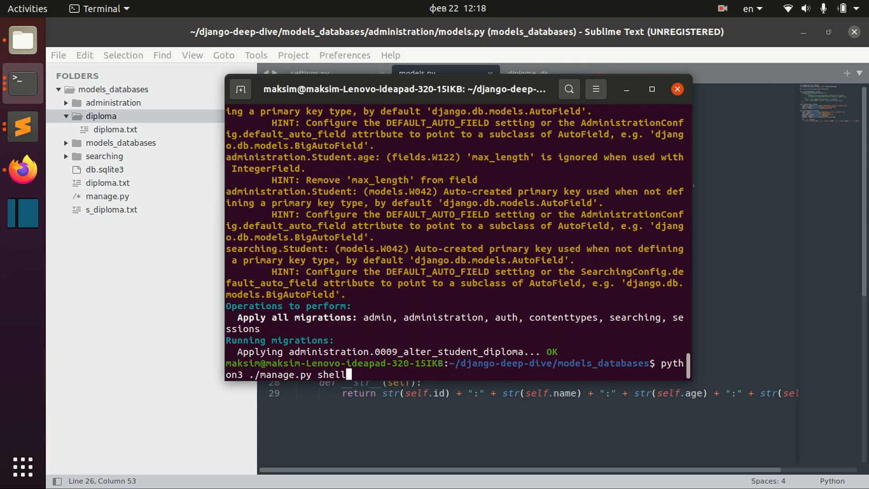
Launch the Django shell, create an age-30 Student, and save diploma.txt to its diploma field
{"action": "key", "text": "Return"}
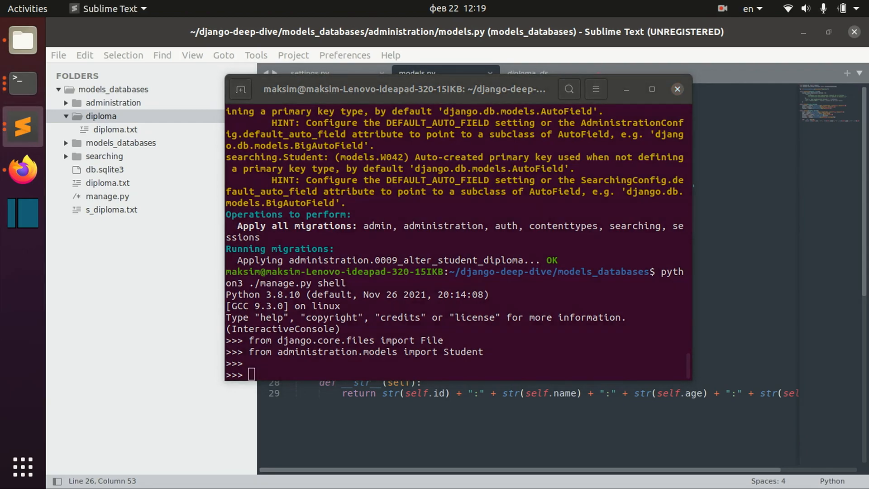
{"action": "type", "text": "s=Student.objects.create(age=30)"}
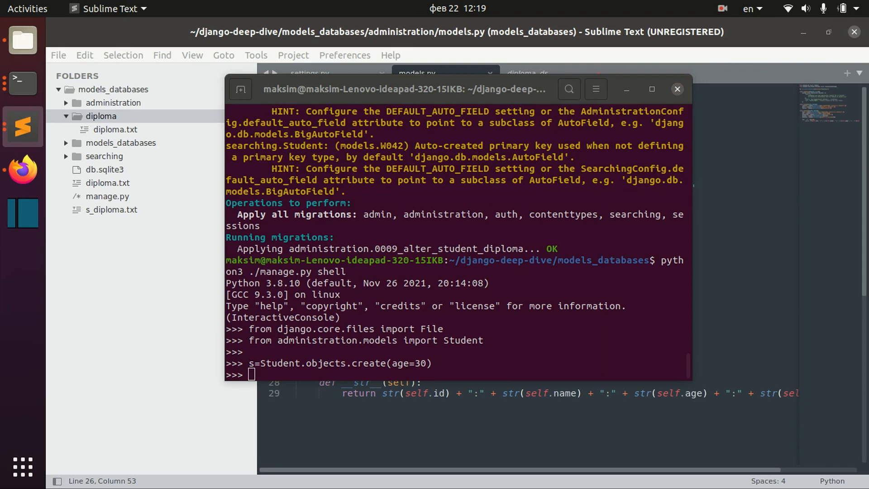
{"action": "left_click", "coordinate": [507, 335]}
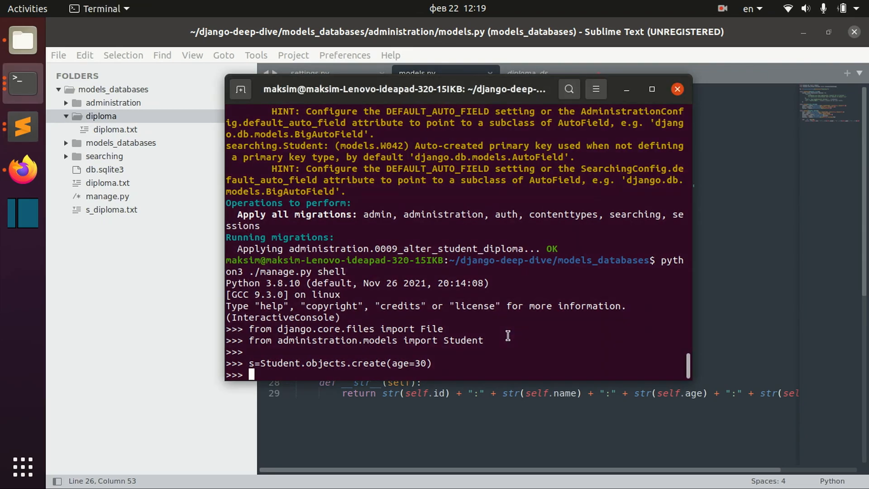
{"action": "type", "text": "s.diploma.save('diploma.txt', File(open('diploma.txt', 'r')))"}
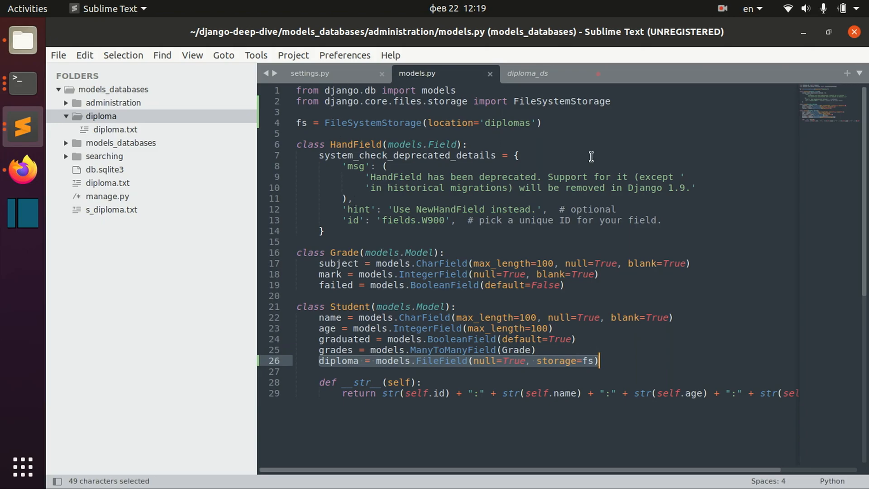
Select the diploma FileField definition on line 26 of models.py
{"action": "double_click", "coordinate": [506, 122]}
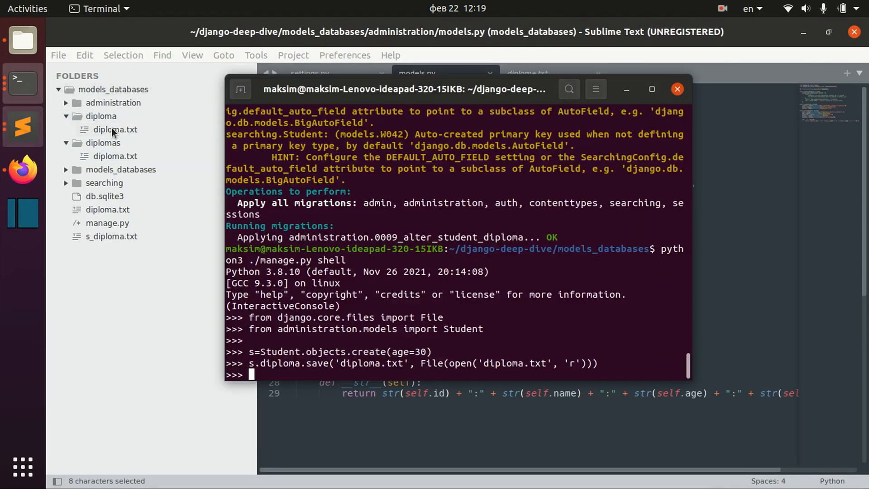
Add blank prompt lines in the Django shell
{"action": "key", "text": "Return"}
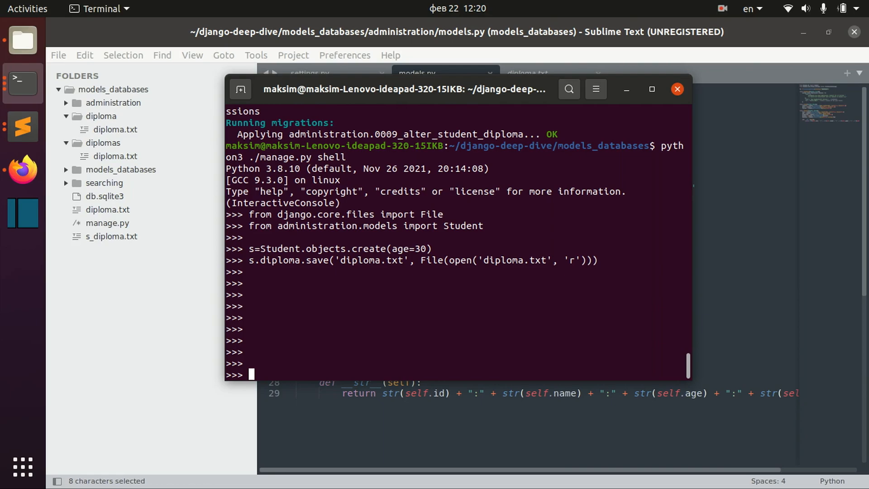
{"action": "mouse_move", "coordinate": [291, 282]}
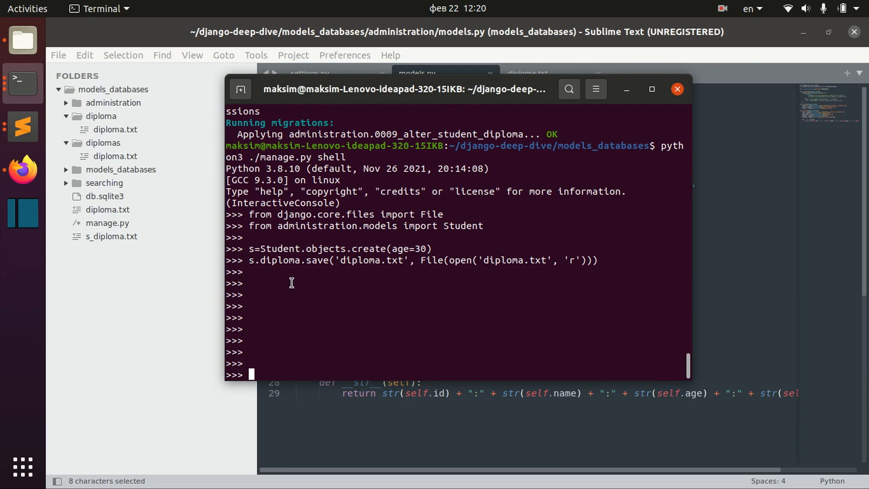